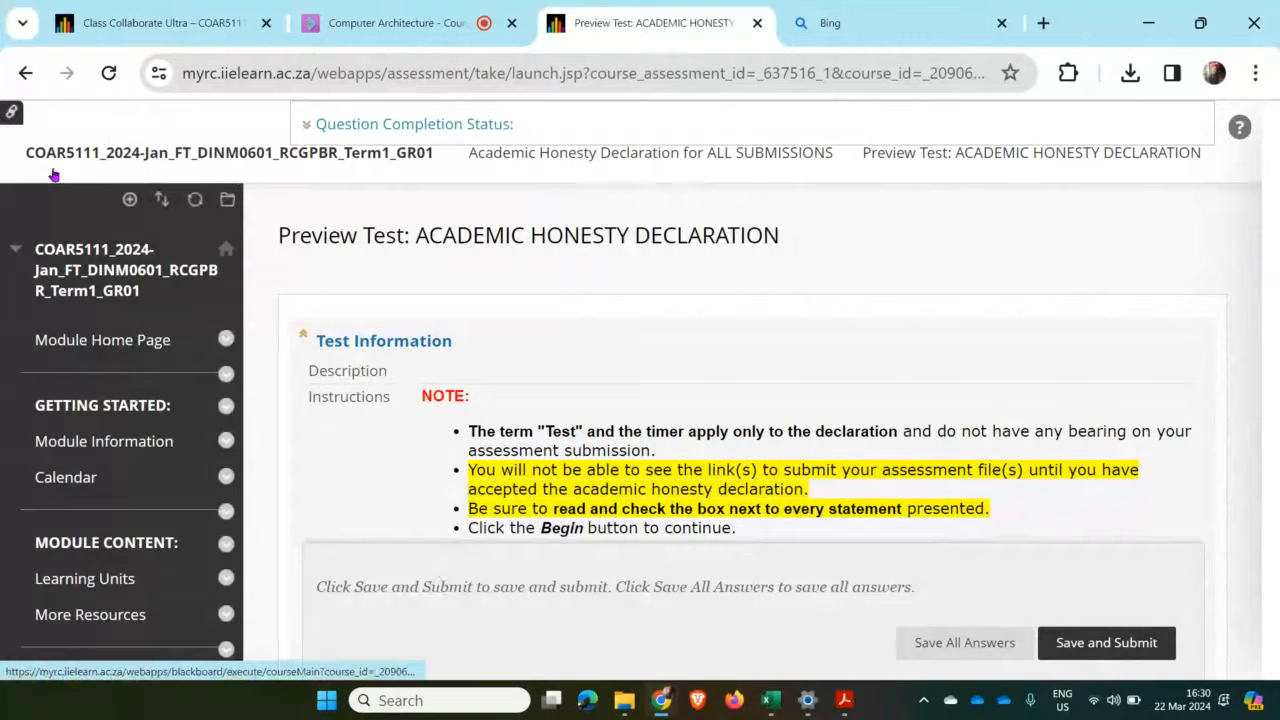
{"action": "mouse_move", "coordinate": [244, 160]}
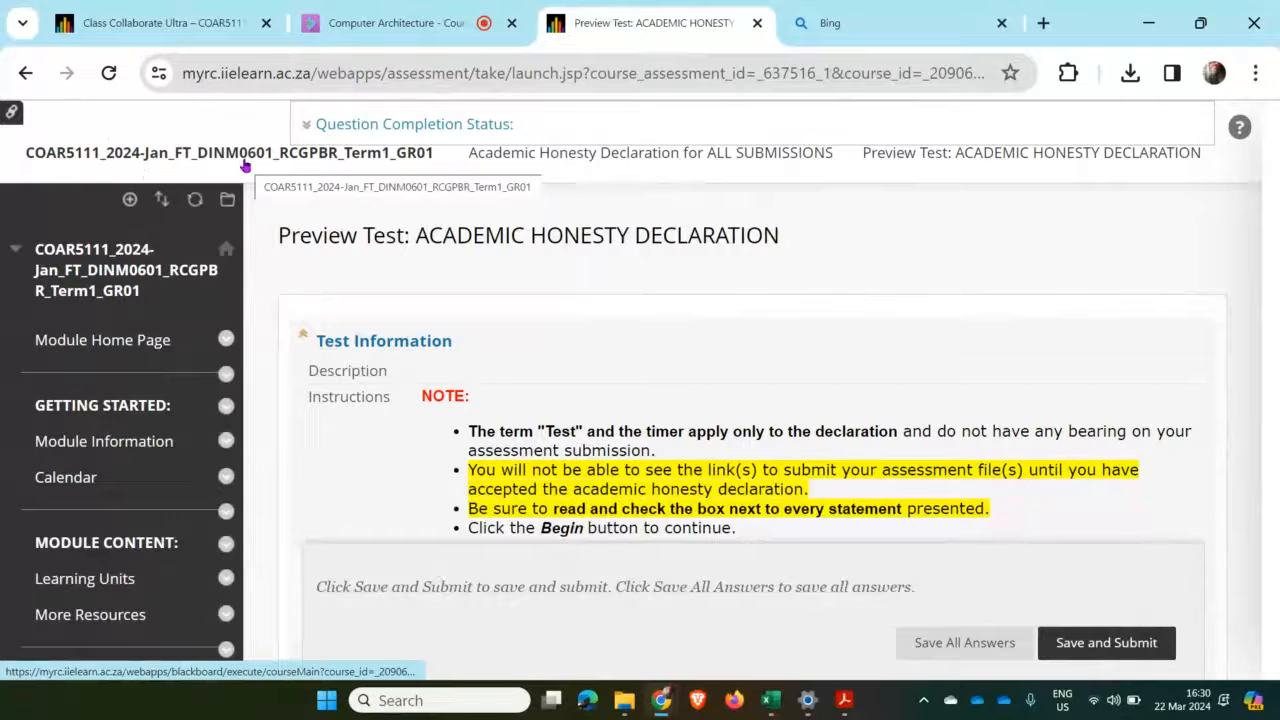
Step: Leave the Preview Test page for the Academic Honesty Declaration for ALL SUBMISSIONS menu item
{"action": "scroll", "scroll_direction": "down", "scroll_amount": 3}
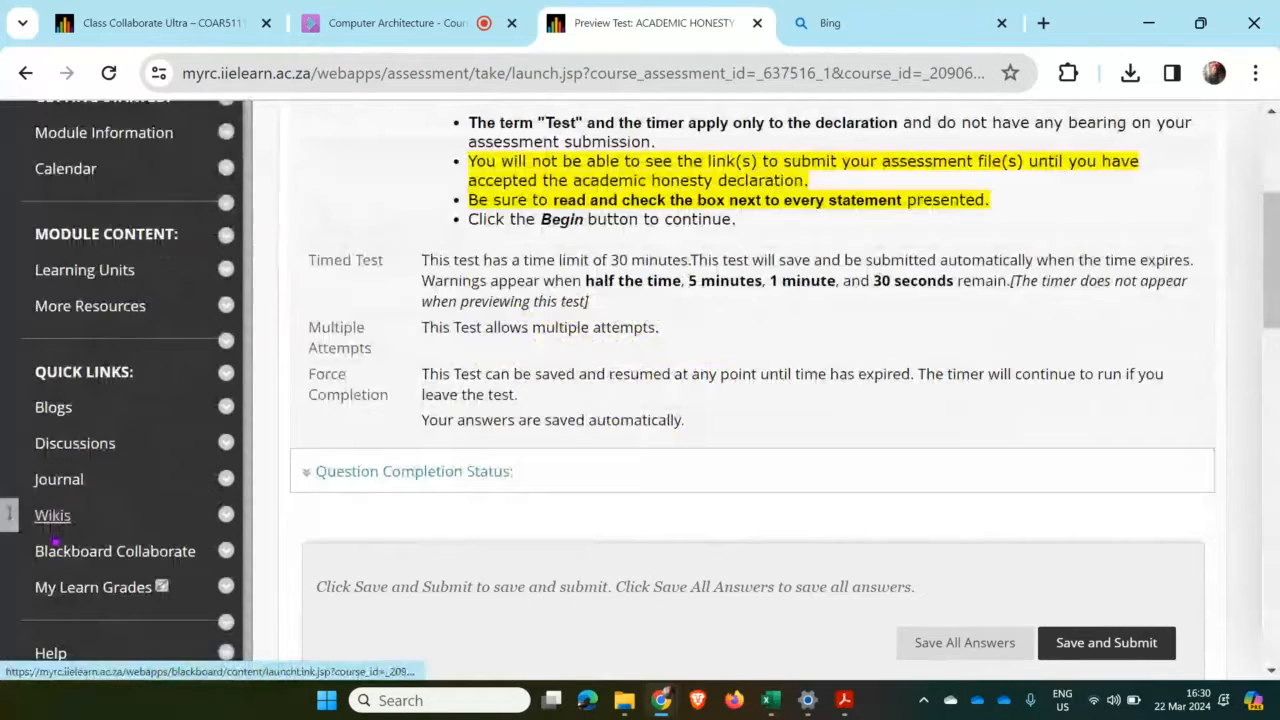
{"action": "scroll", "scroll_direction": "down", "scroll_amount": 3}
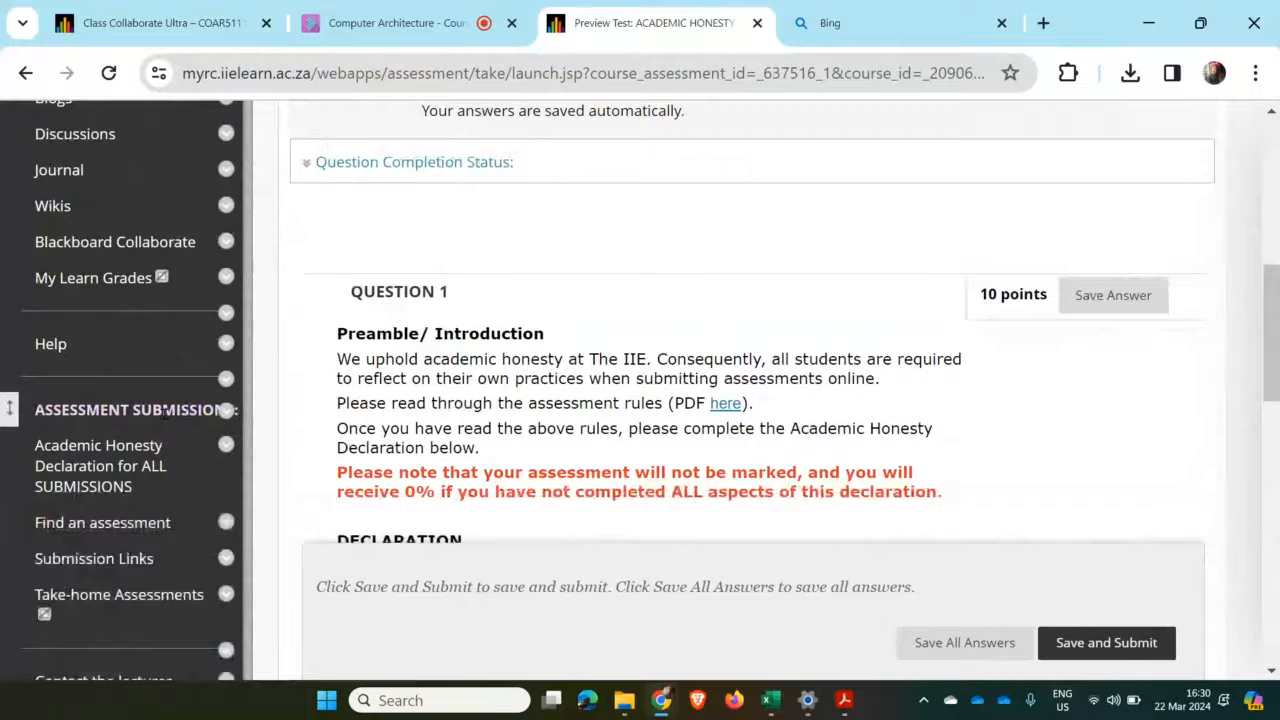
{"action": "left_click", "coordinate": [98, 464]}
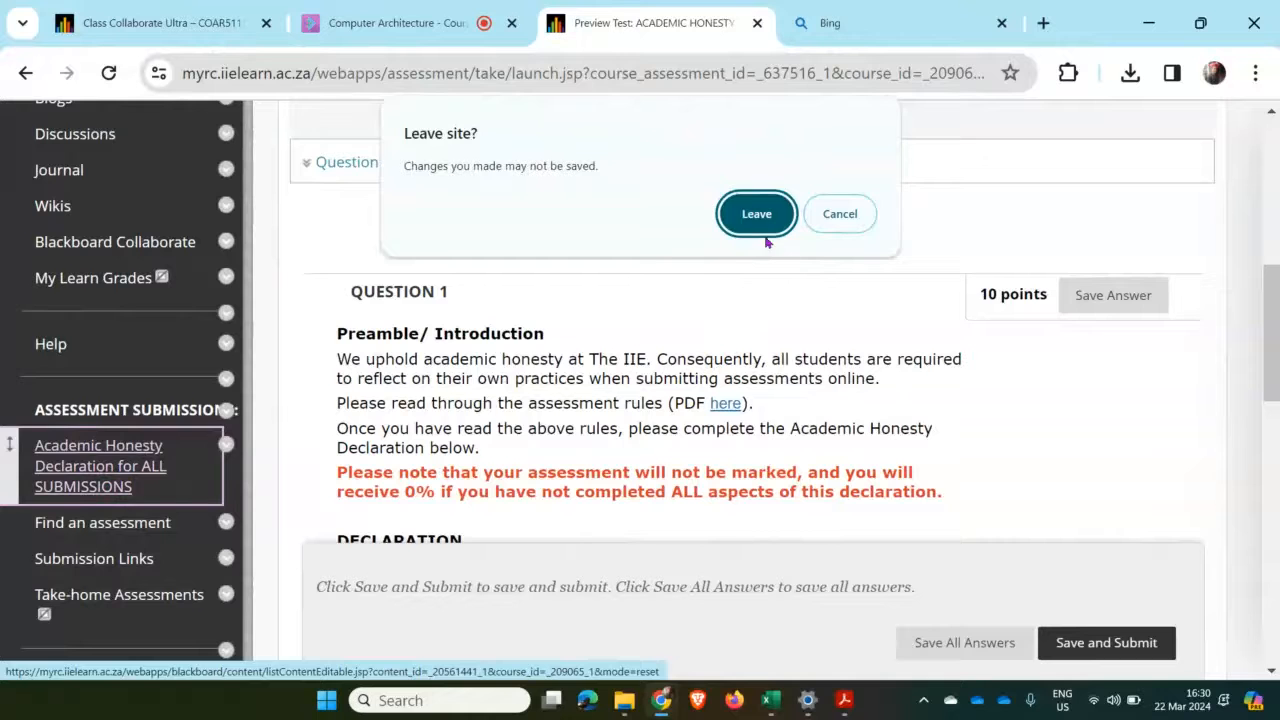
Step: Confirm leaving the unsubmitted test and reopen the declaration content page from the course menu
{"action": "left_click", "coordinate": [756, 212]}
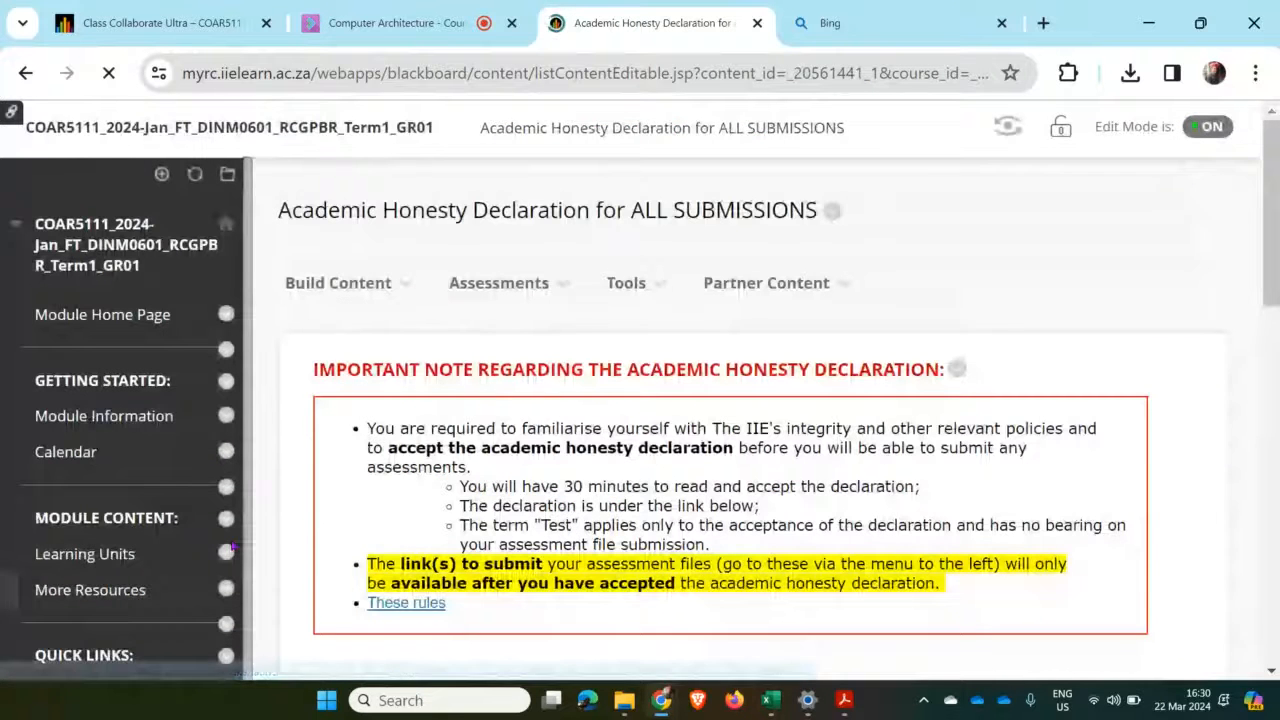
{"action": "scroll", "scroll_direction": "down", "scroll_amount": 3}
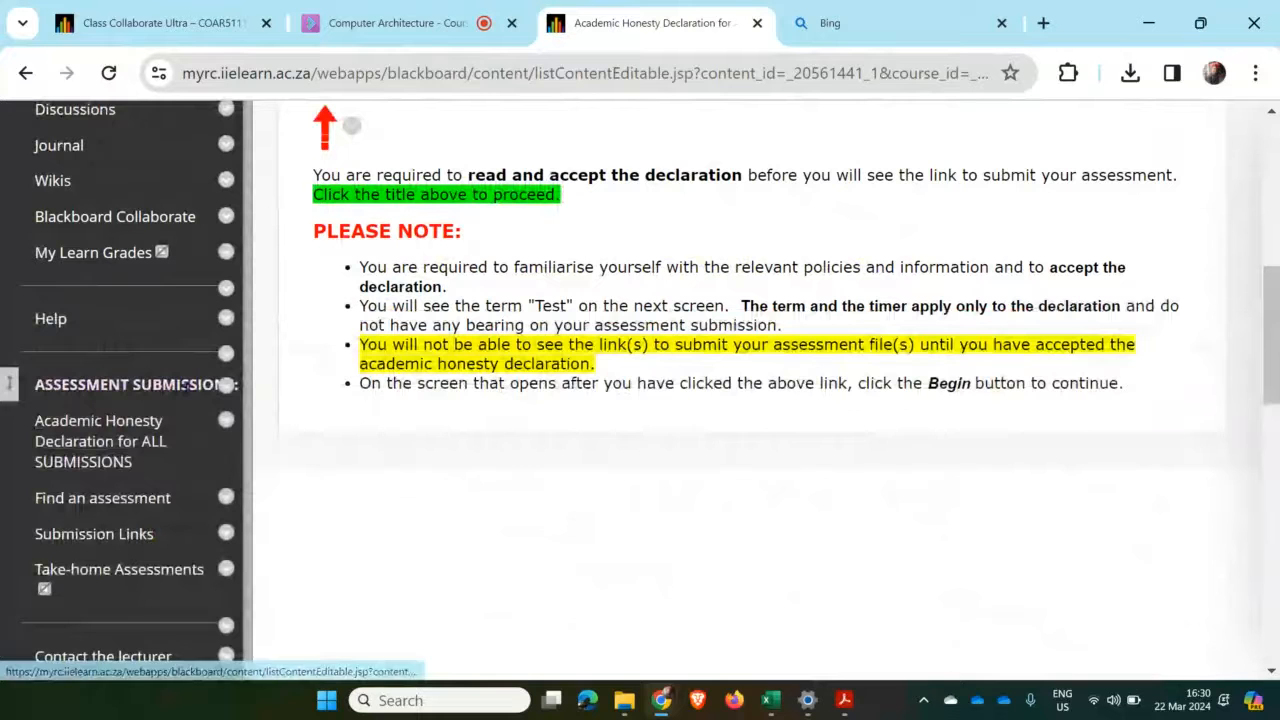
{"action": "left_click", "coordinate": [98, 442]}
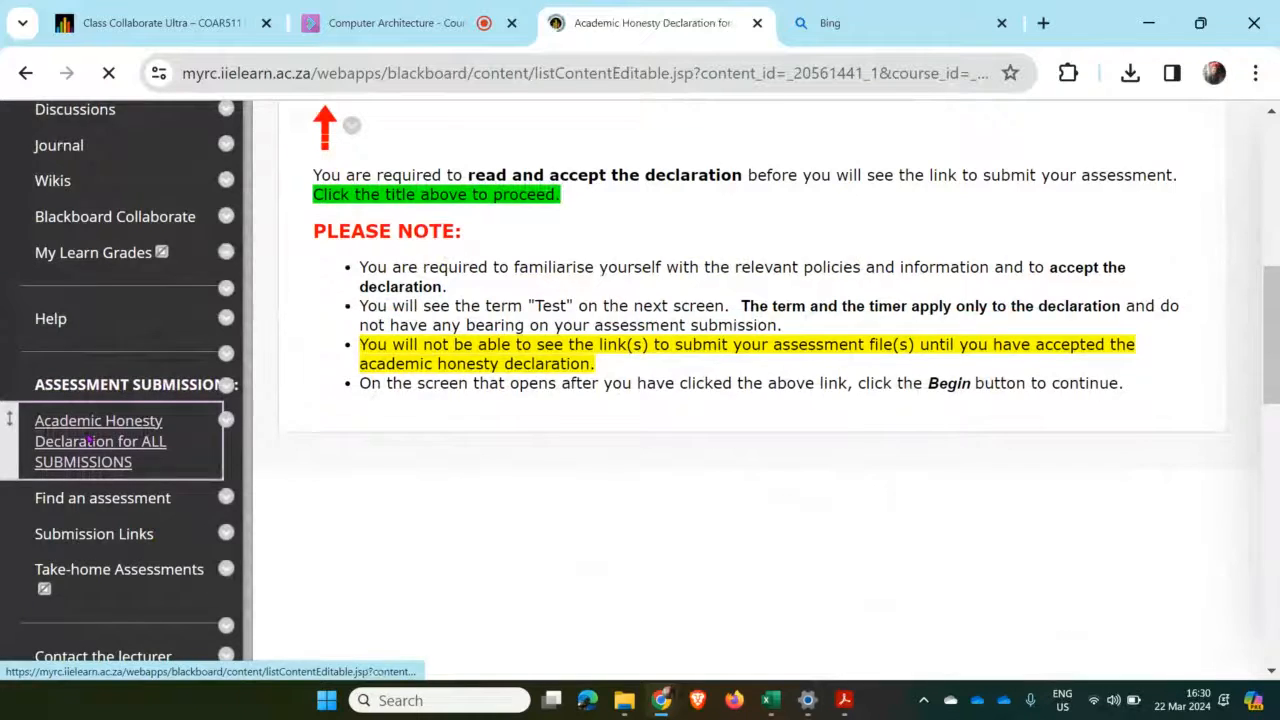
{"action": "left_click", "coordinate": [98, 442]}
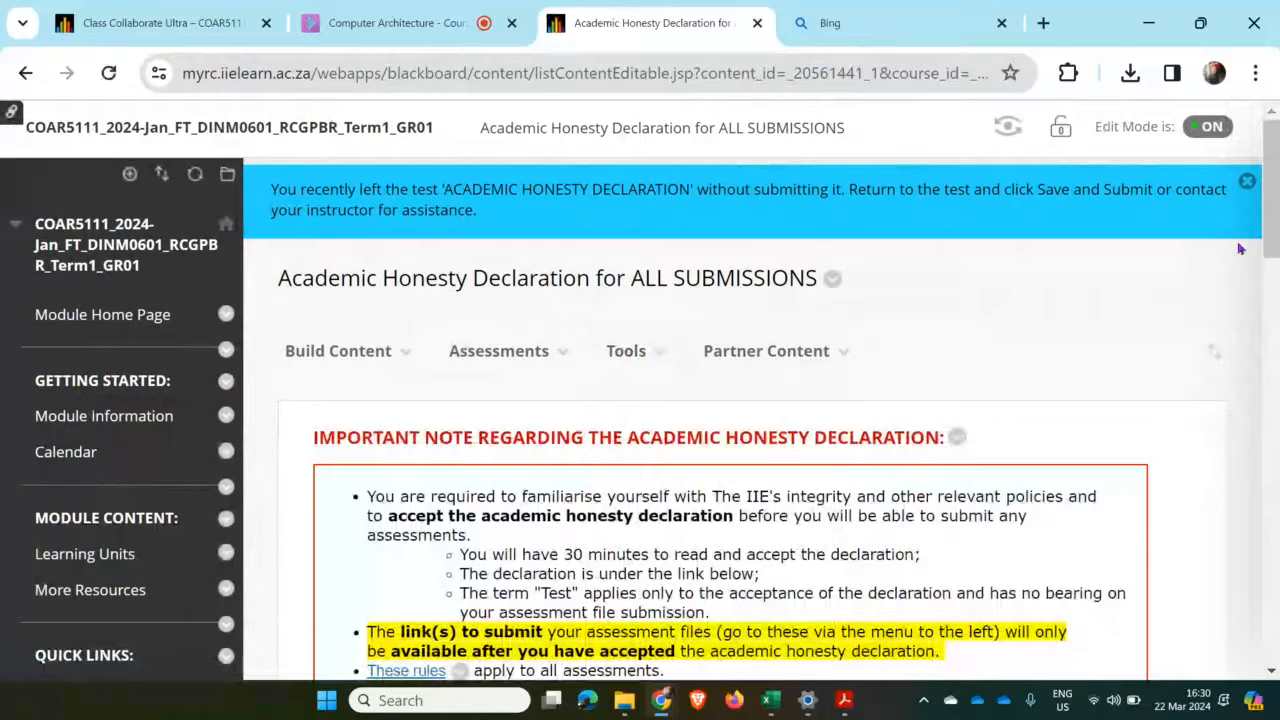
Step: Dismiss the 'recently left the test' banner and launch the ACADEMIC HONESTY DECLARATION test
{"action": "left_click", "coordinate": [1248, 180]}
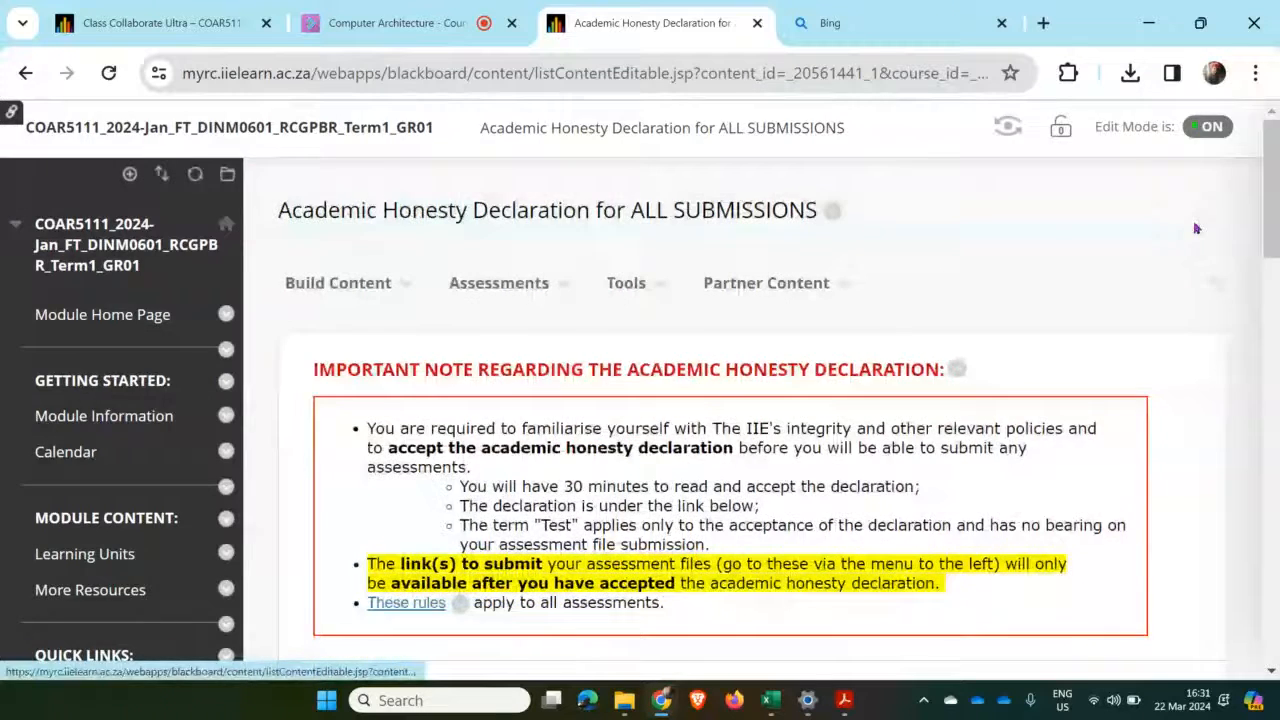
{"action": "scroll", "scroll_direction": "down", "scroll_amount": 3}
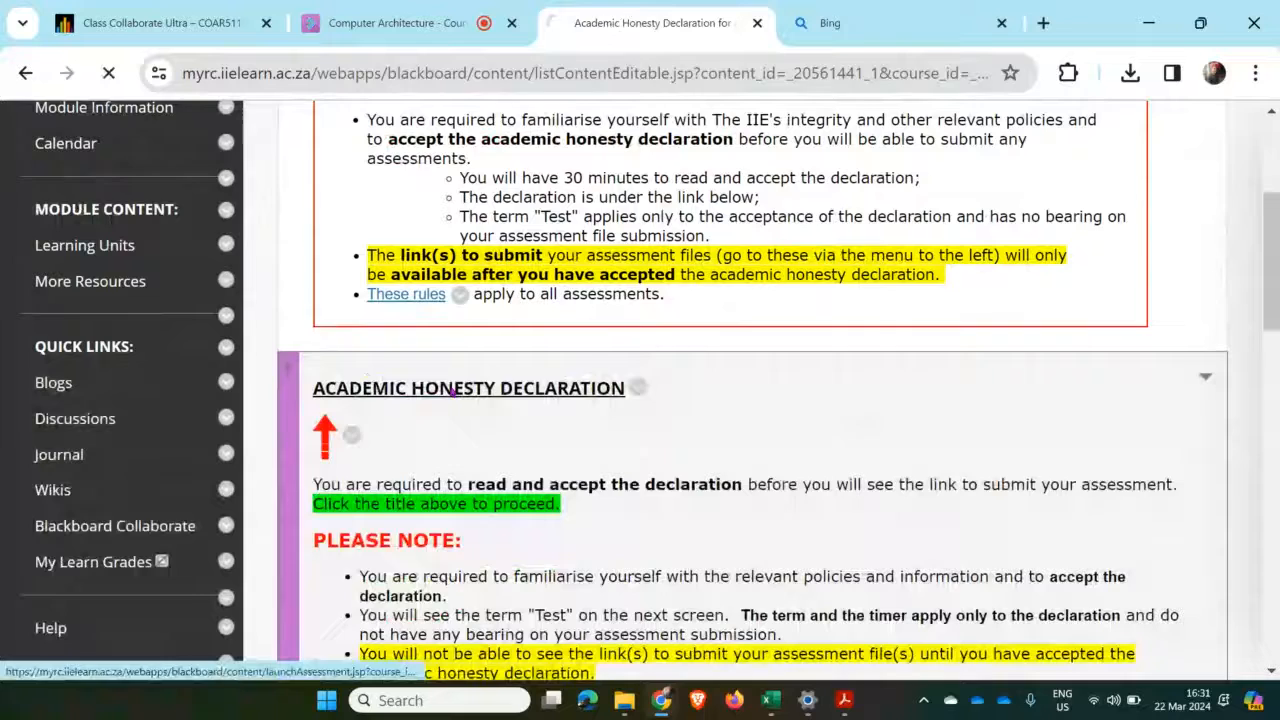
{"action": "left_click", "coordinate": [468, 388]}
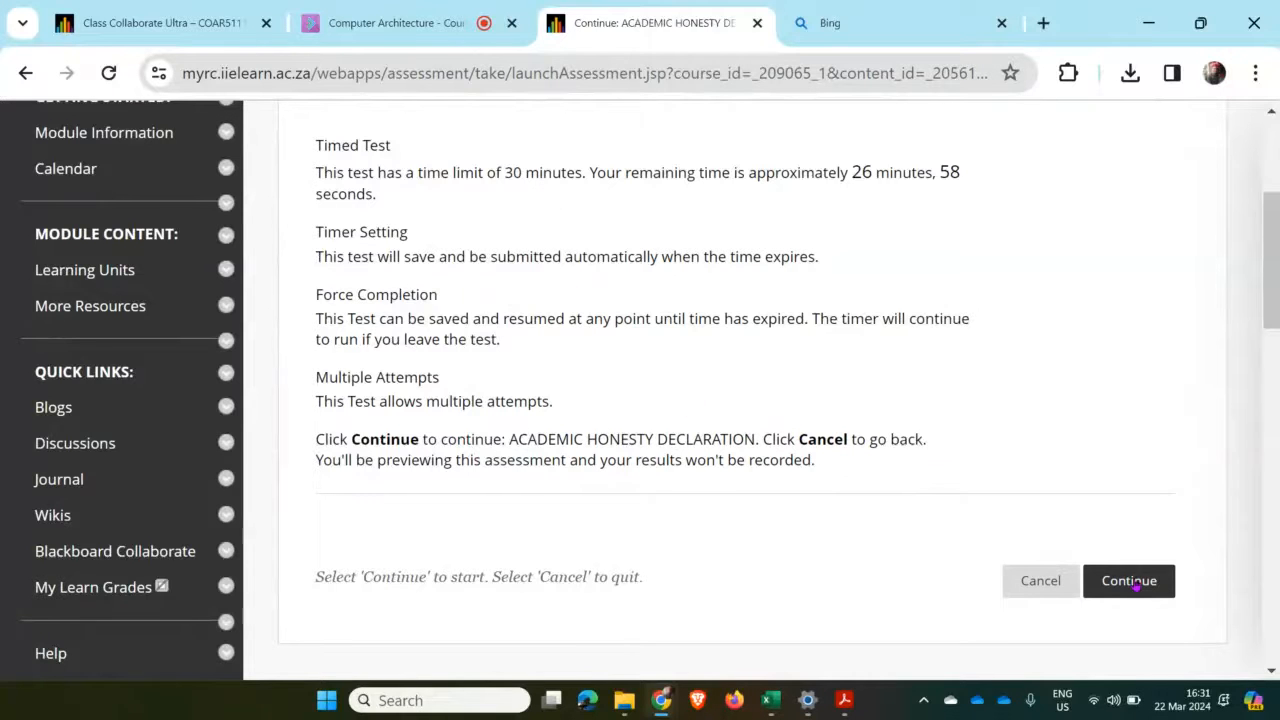
Step: Continue into the declaration test and scroll down to the DECLARATION statements
{"action": "left_click", "coordinate": [1128, 580]}
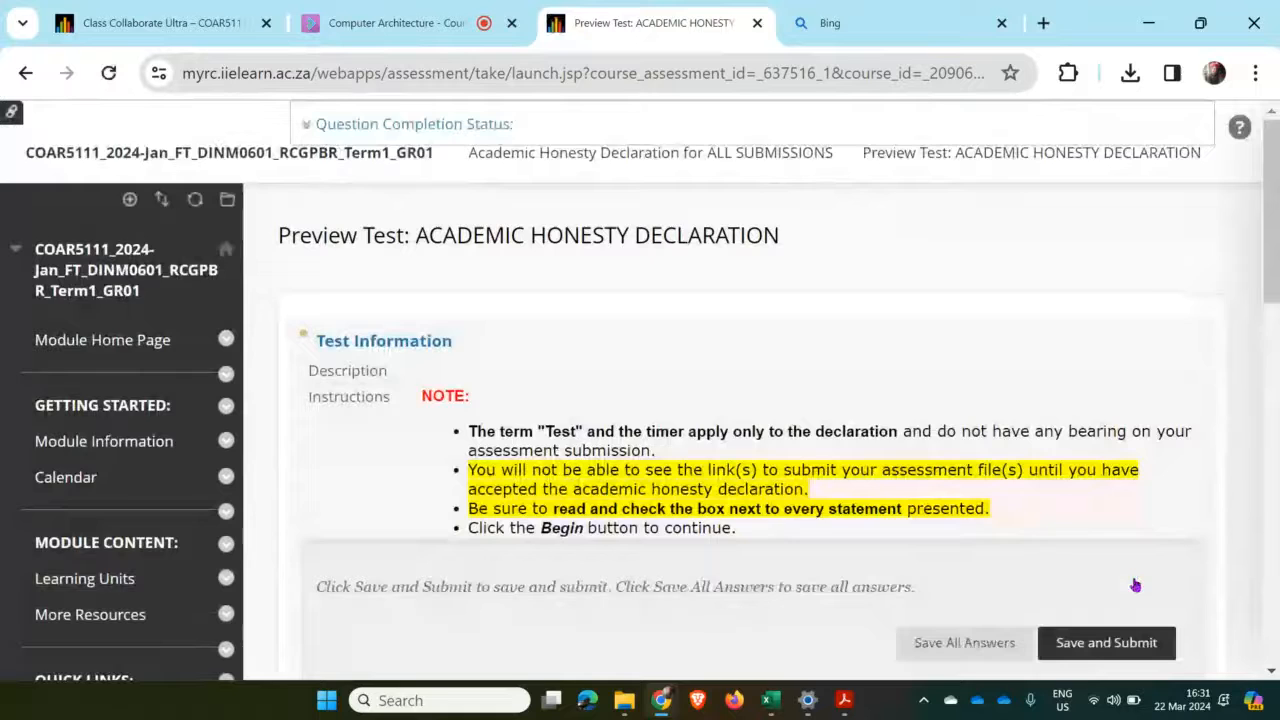
{"action": "scroll", "scroll_direction": "down", "scroll_amount": 3}
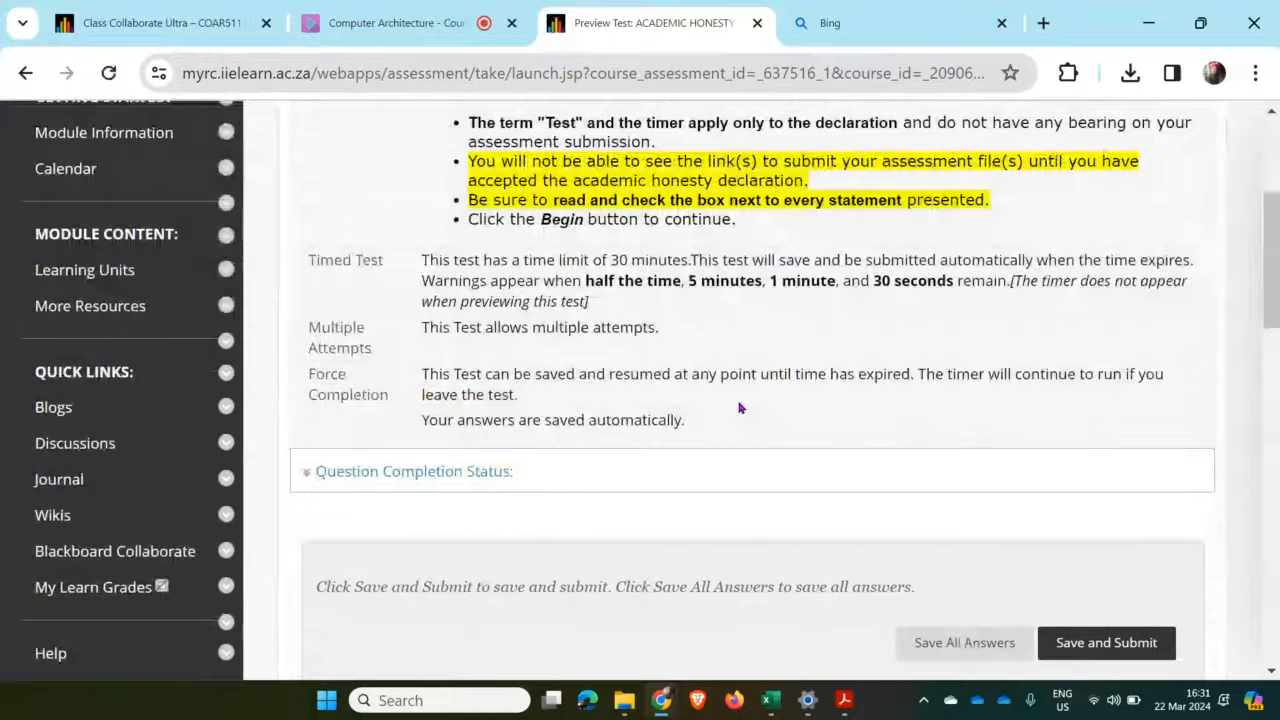
{"action": "scroll", "scroll_direction": "down", "scroll_amount": 3}
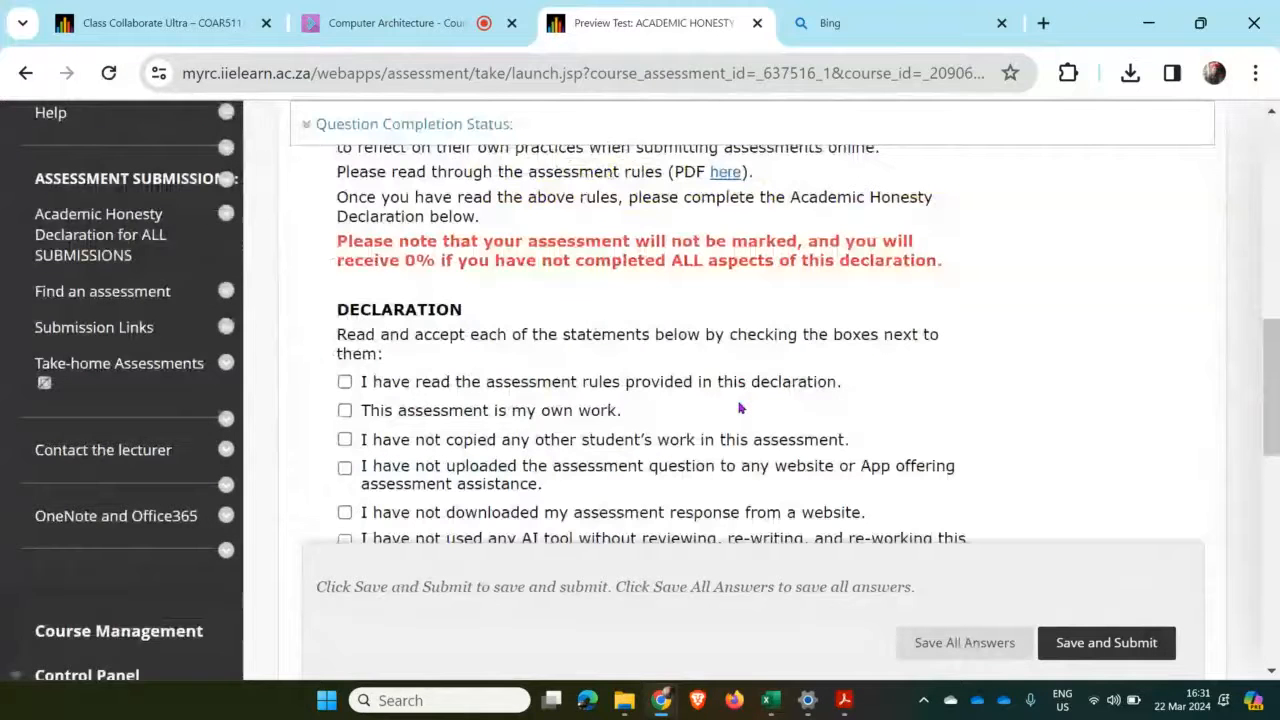
{"action": "scroll", "scroll_direction": "down", "scroll_amount": 3}
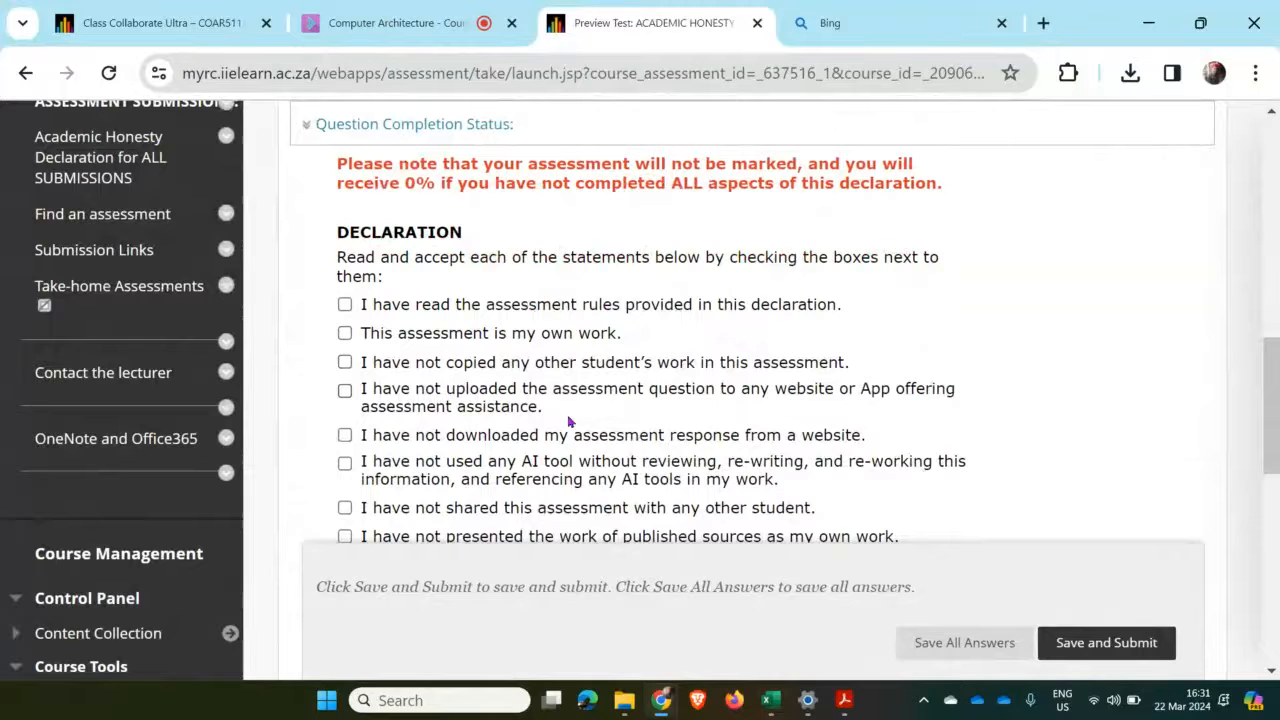
{"action": "scroll", "scroll_direction": "down", "scroll_amount": 3}
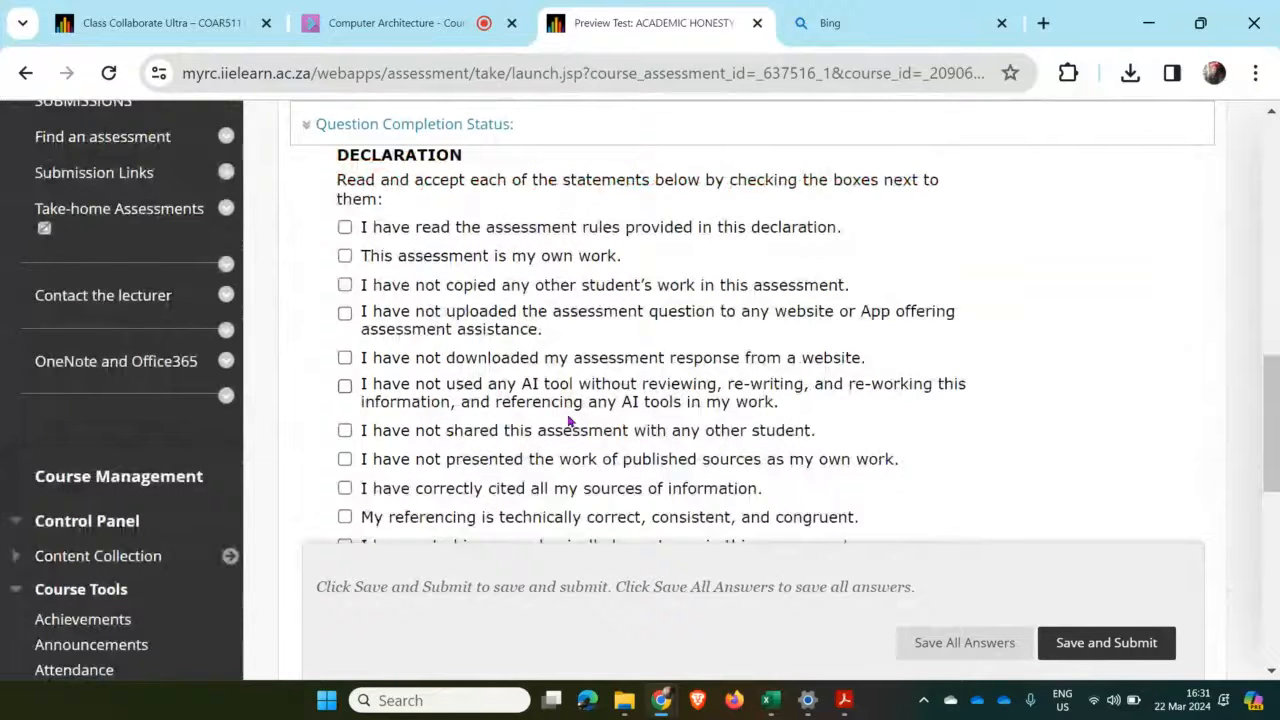
Step: Tick every declaration statement checkbox and Save and Submit the test
{"action": "left_click", "coordinate": [344, 228]}
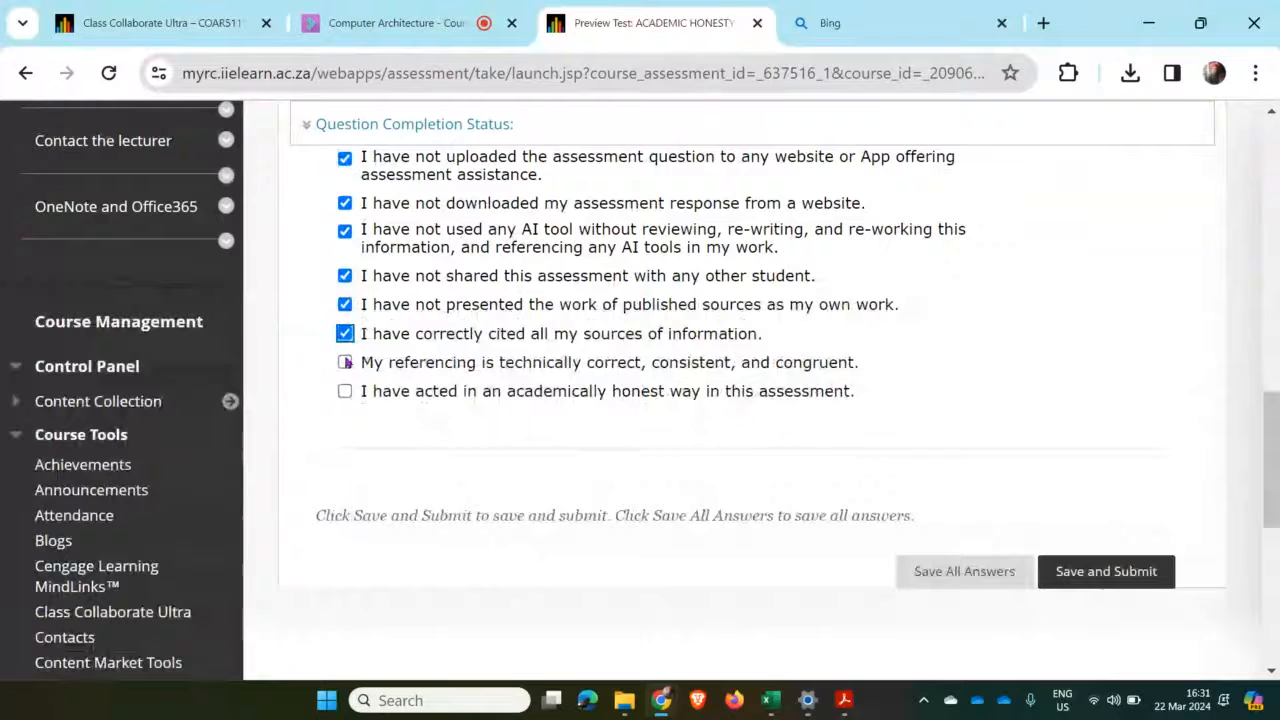
{"action": "left_click", "coordinate": [344, 390]}
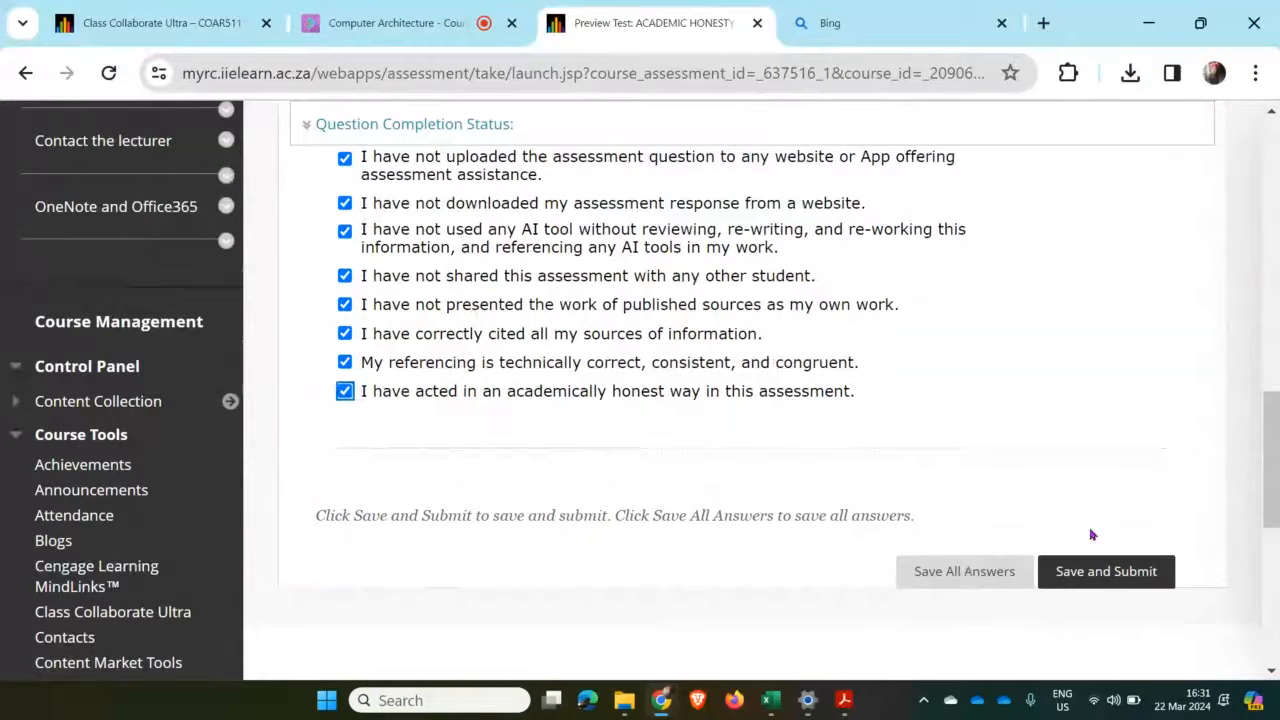
{"action": "left_click", "coordinate": [1106, 572]}
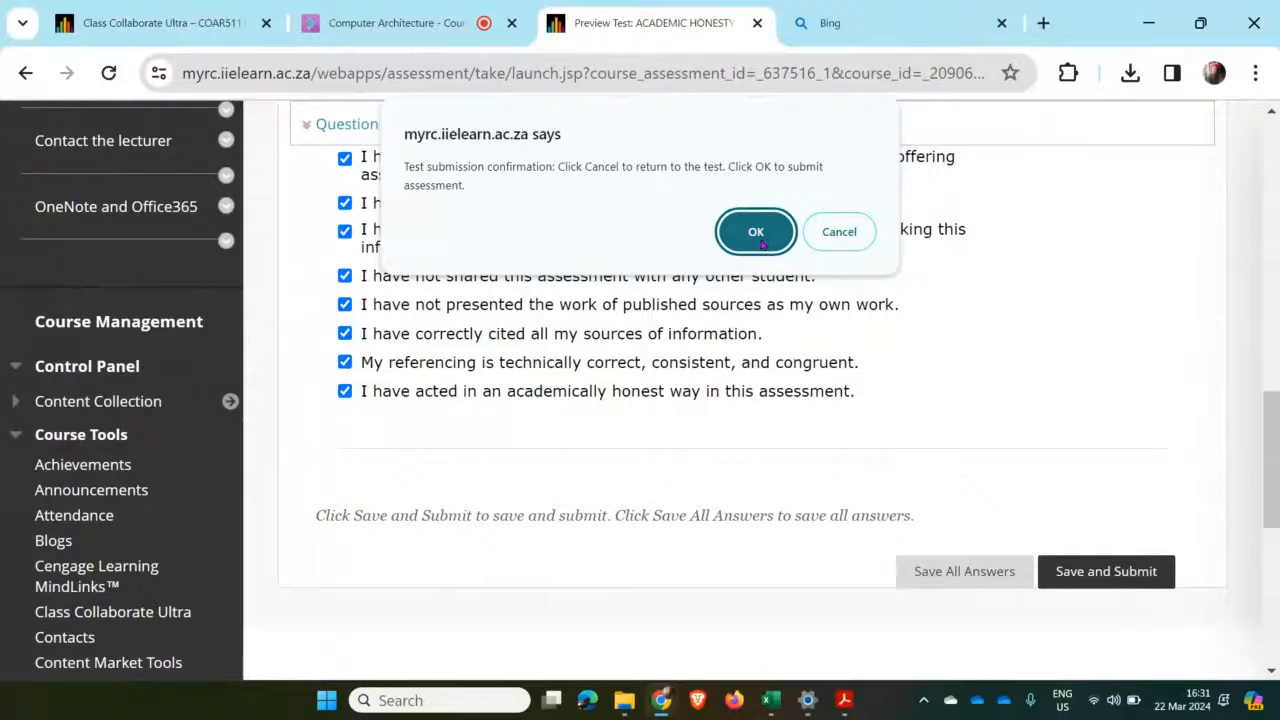
Step: Confirm with OK so the declaration test is saved and submitted, then review the Test Submitted page
{"action": "left_click", "coordinate": [756, 232]}
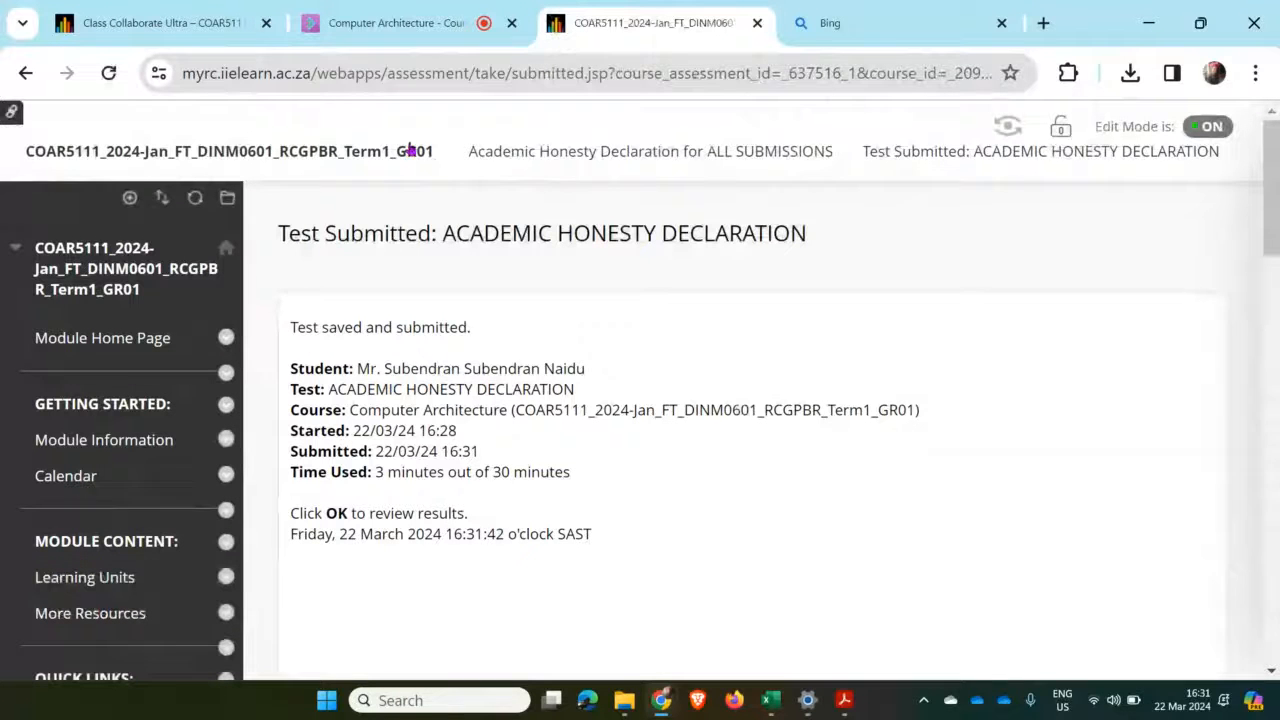
{"action": "mouse_move", "coordinate": [680, 256]}
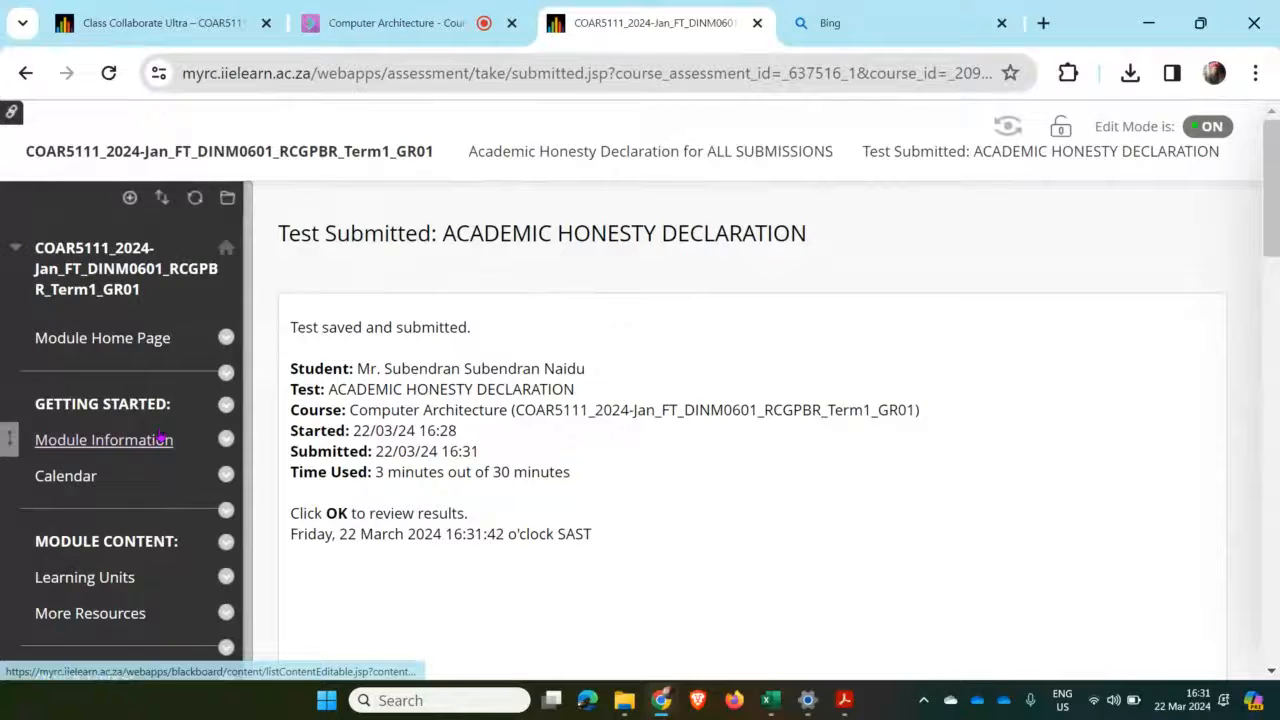
{"action": "scroll", "scroll_direction": "down", "scroll_amount": 3}
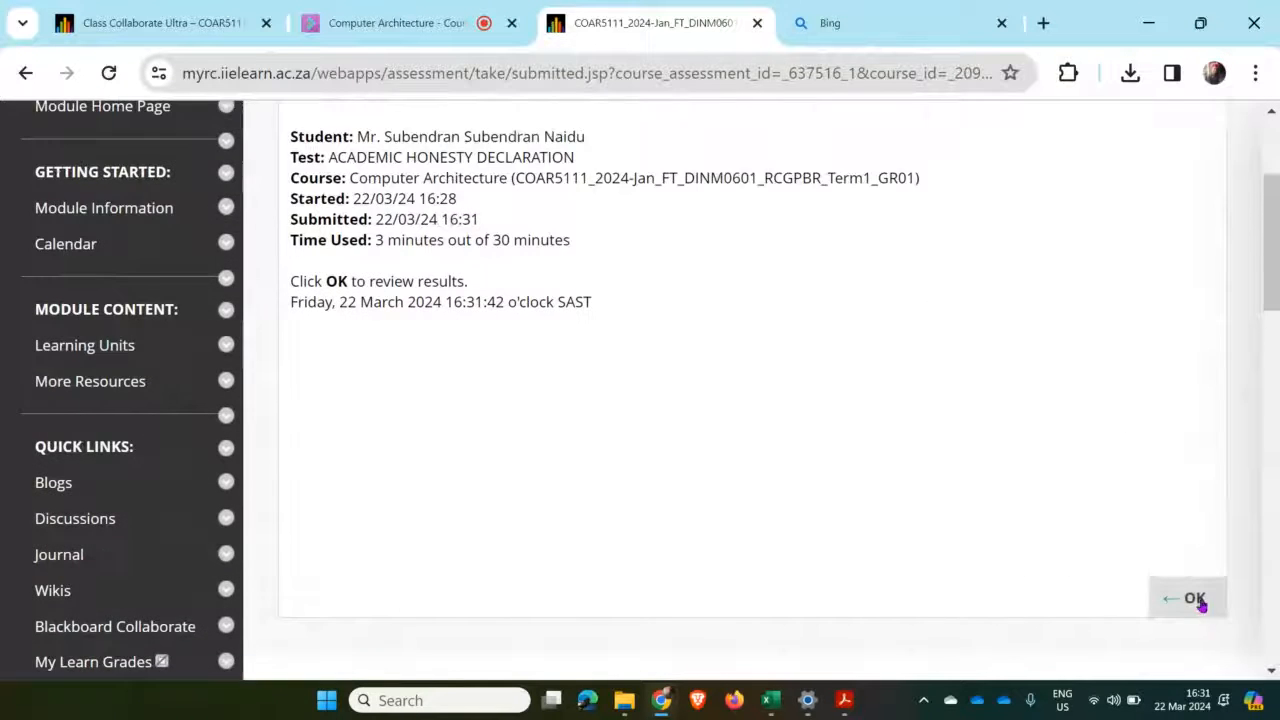
Step: Review the results of the submitted declaration test
{"action": "left_click", "coordinate": [1192, 598]}
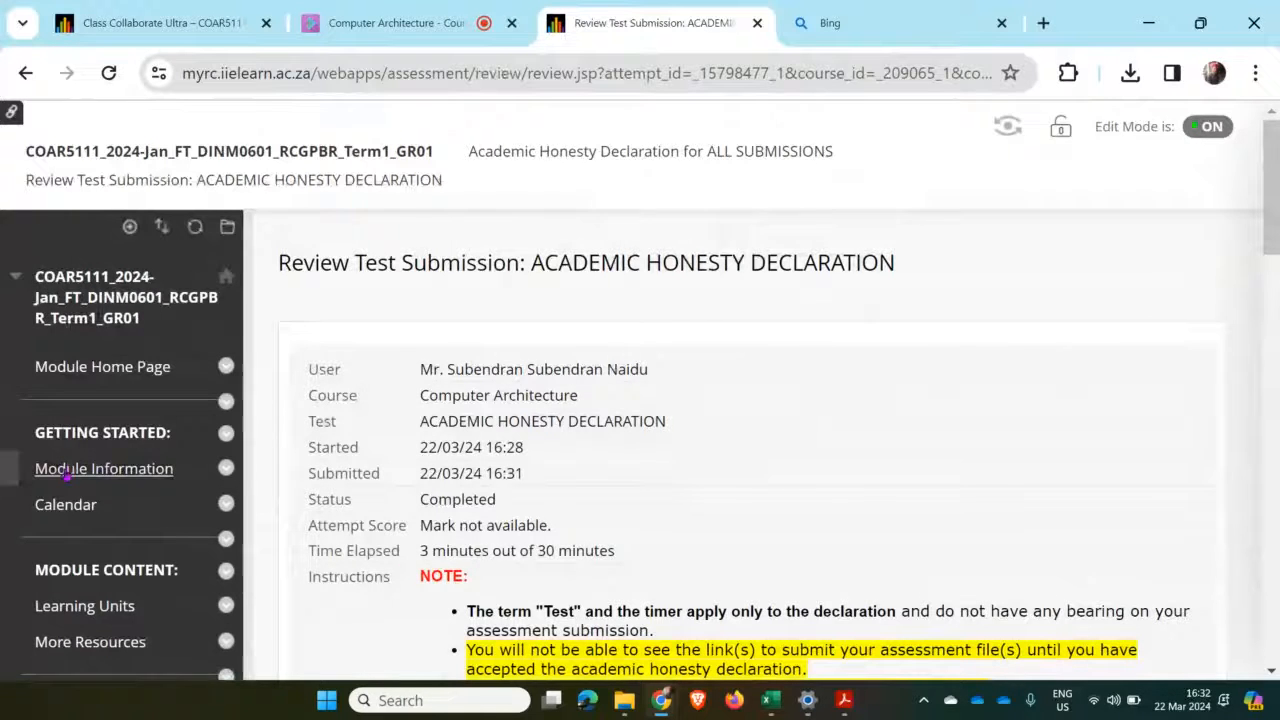
{"action": "scroll", "scroll_direction": "down", "scroll_amount": 3}
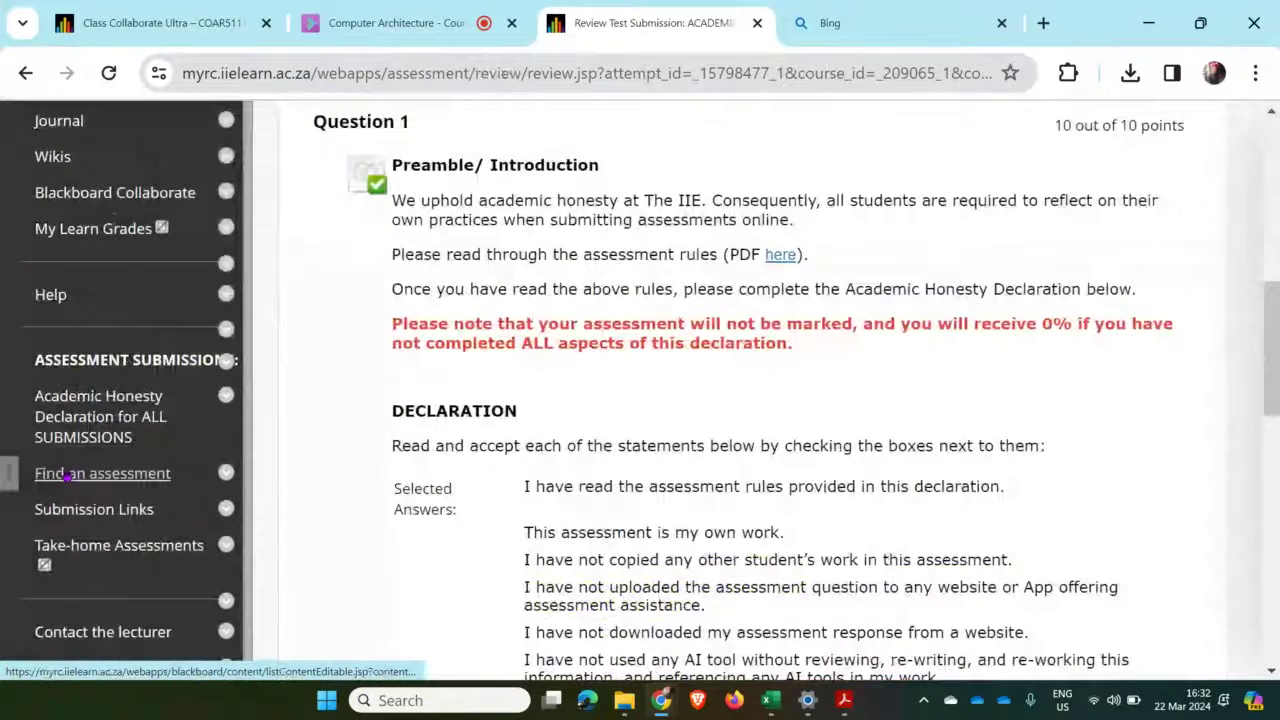
{"action": "scroll", "scroll_direction": "down", "scroll_amount": 3}
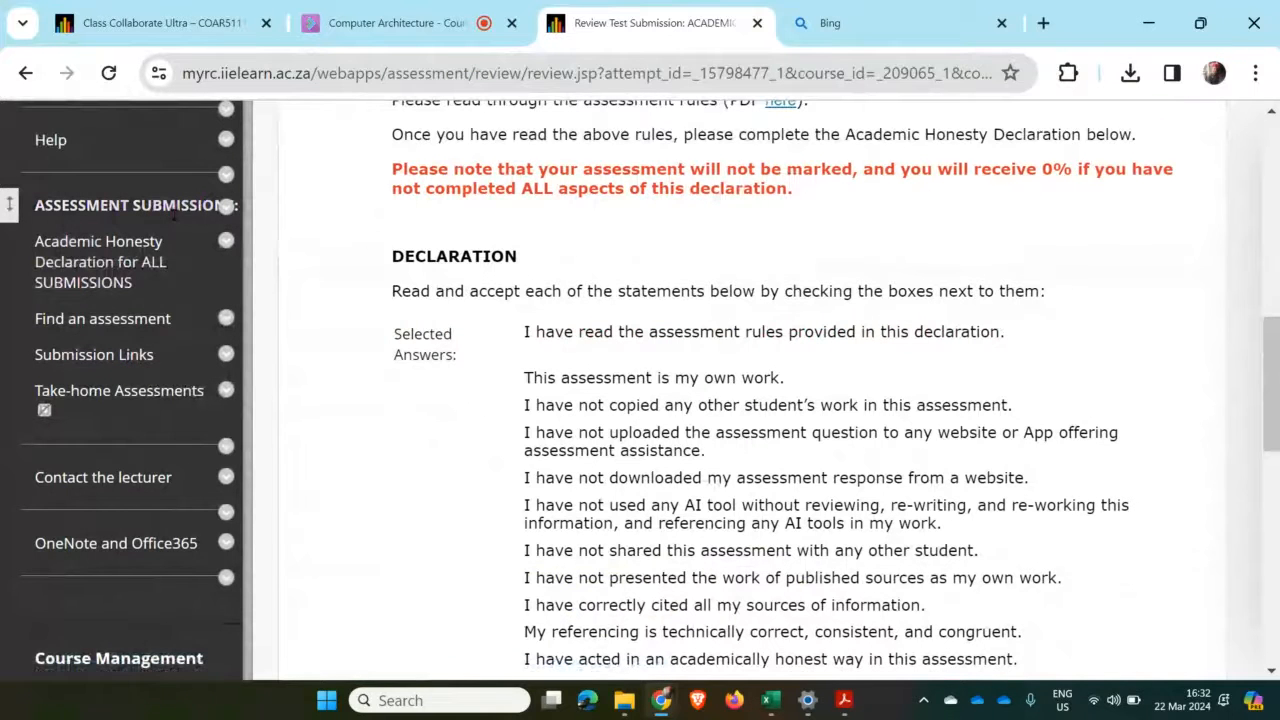
Step: Go to the course's Submission Links and open the Assignment 1 upload page
{"action": "left_click", "coordinate": [92, 354]}
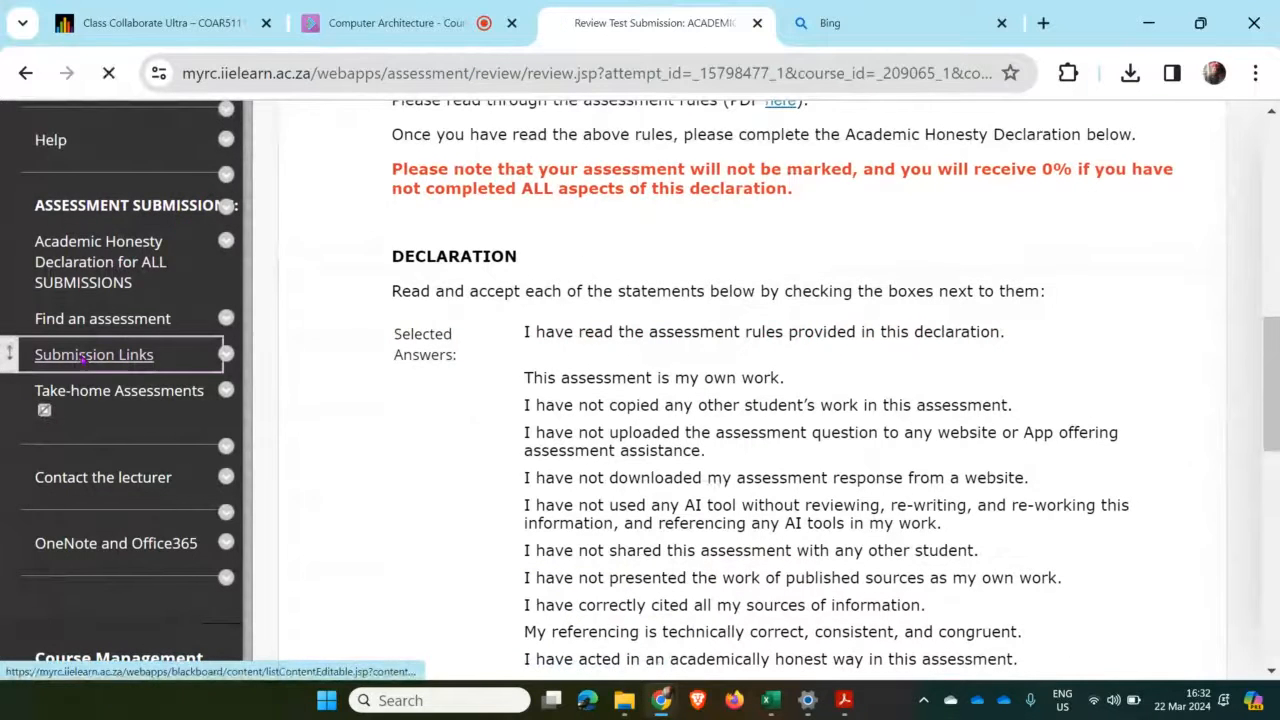
{"action": "left_click", "coordinate": [94, 354]}
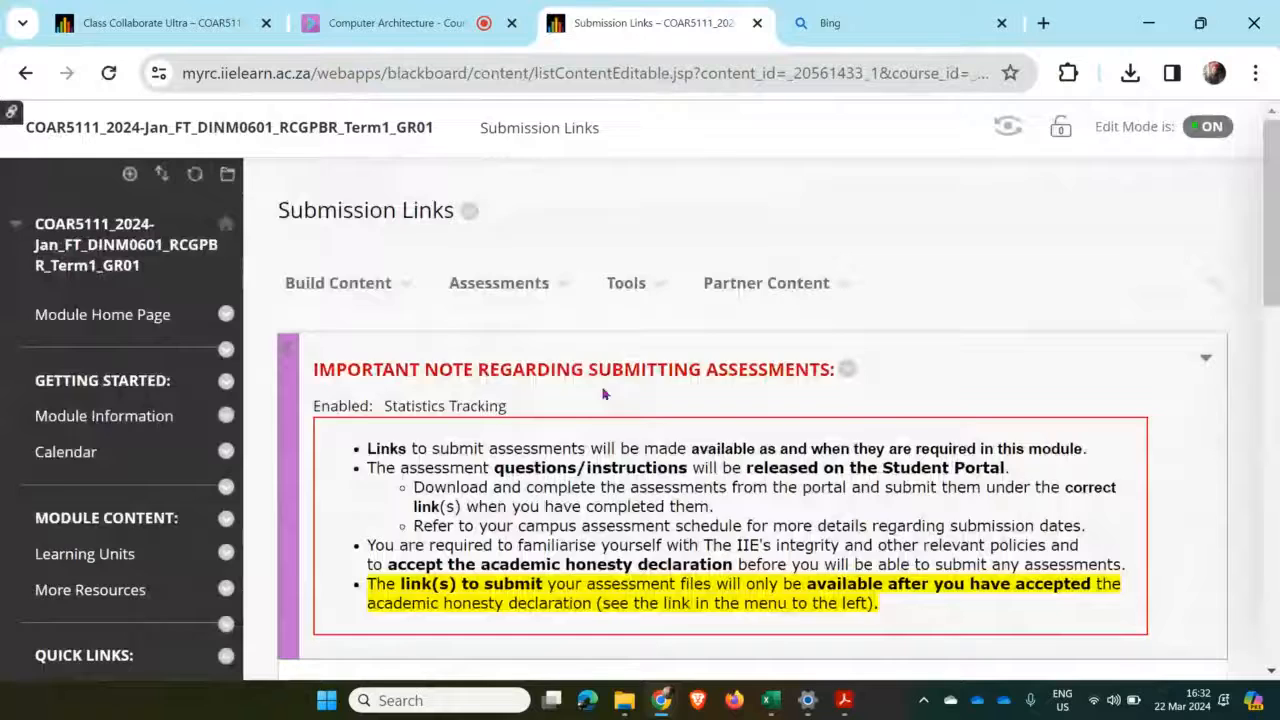
{"action": "scroll", "scroll_direction": "down", "scroll_amount": 3}
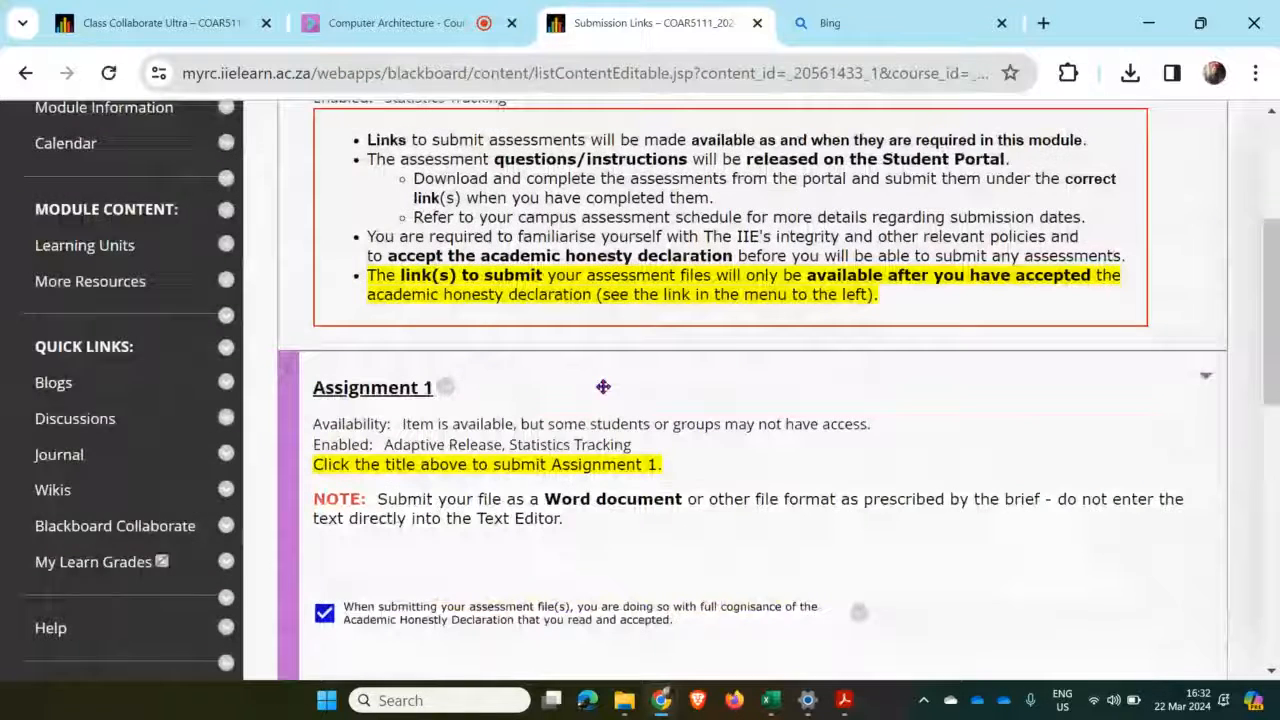
{"action": "scroll", "scroll_direction": "down", "scroll_amount": 3}
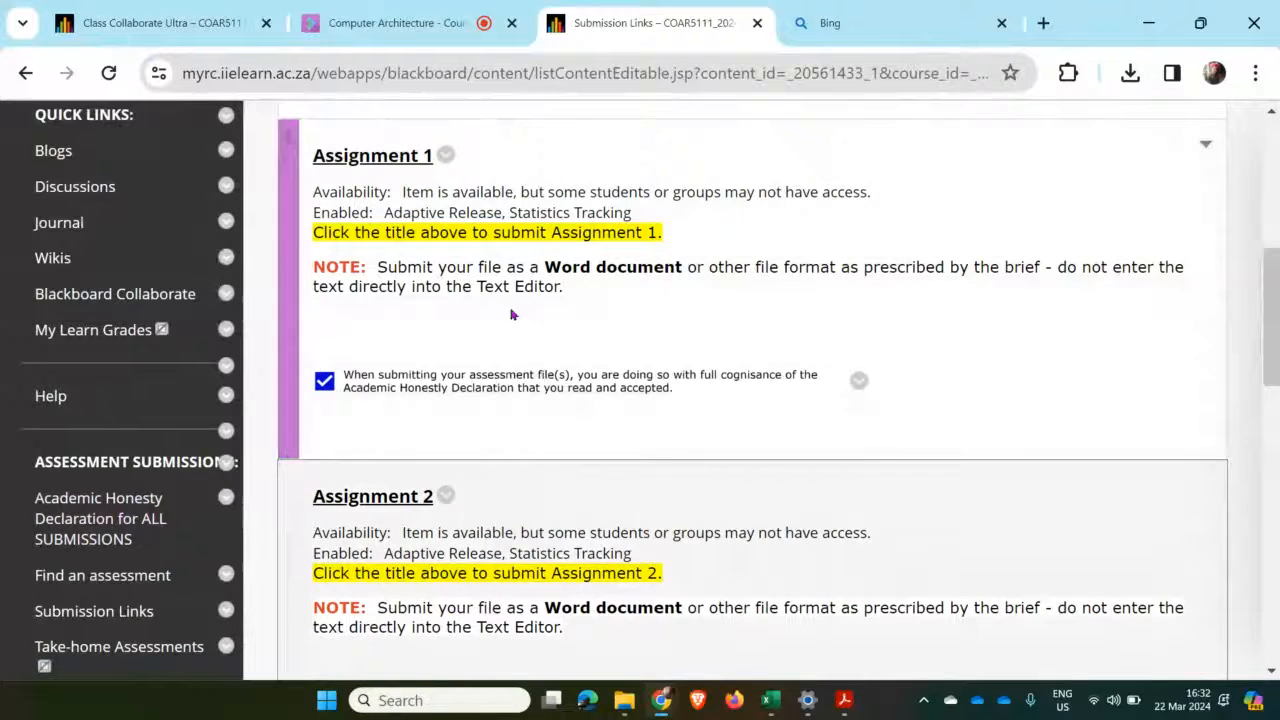
{"action": "mouse_move", "coordinate": [374, 160]}
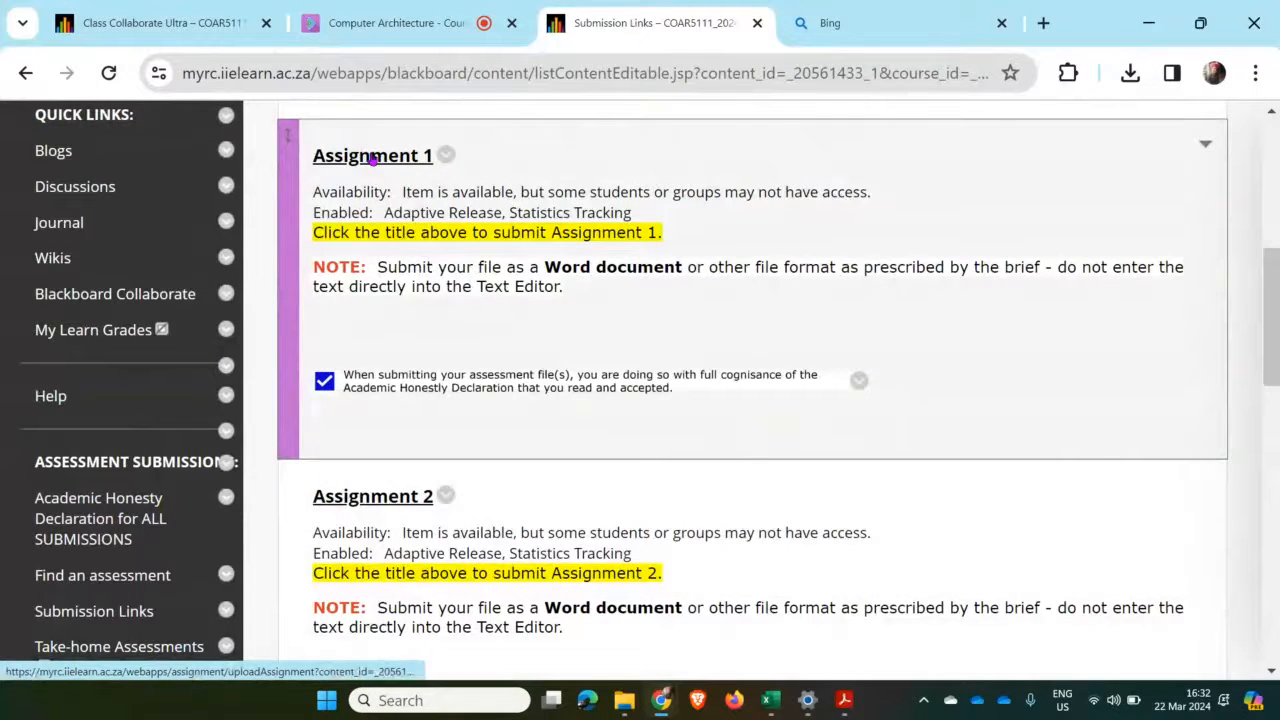
{"action": "left_click", "coordinate": [372, 156]}
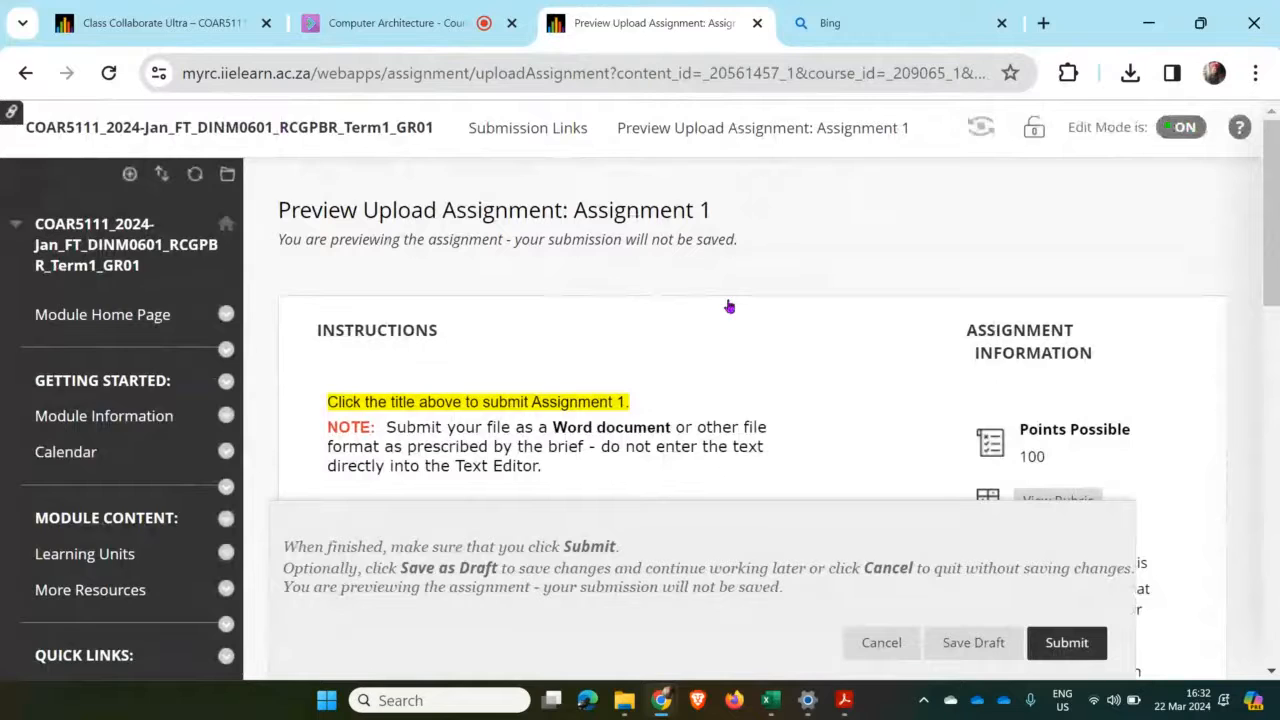
Step: Under Submission, choose Upload Files and Browse Local Files to bring up the Open dialog
{"action": "scroll", "scroll_direction": "down", "scroll_amount": 3}
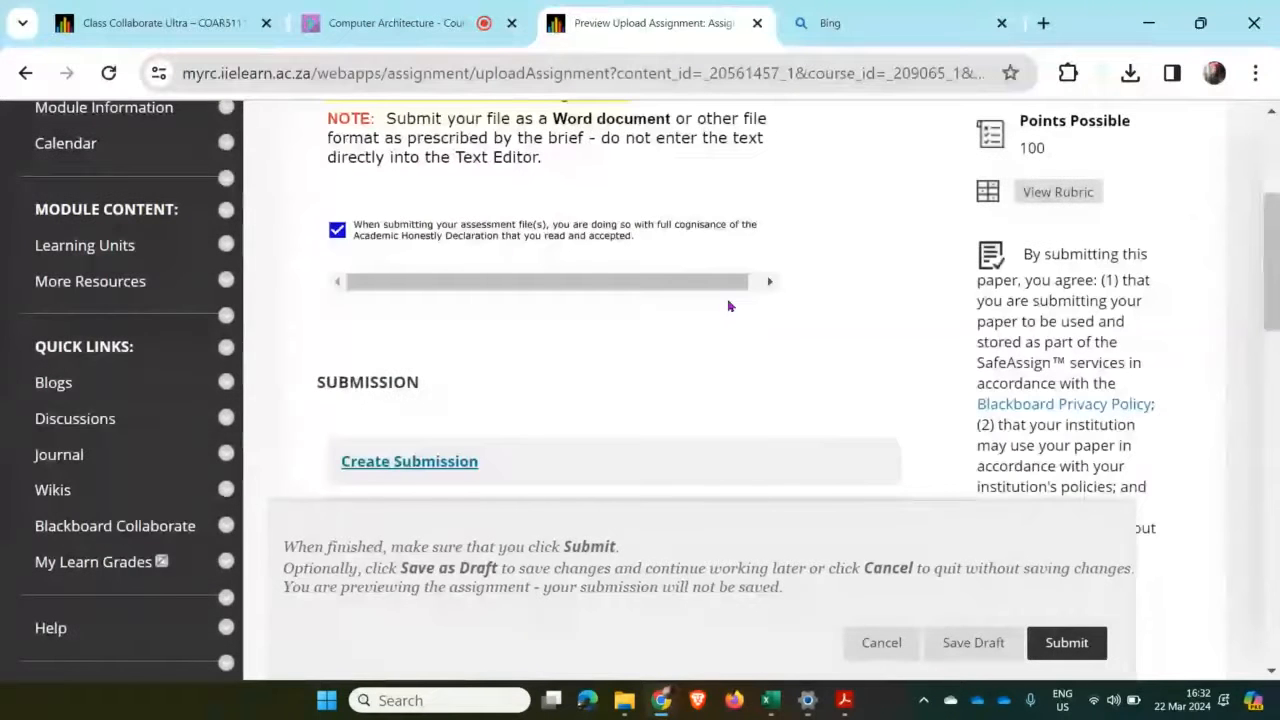
{"action": "scroll", "scroll_direction": "down", "scroll_amount": 3}
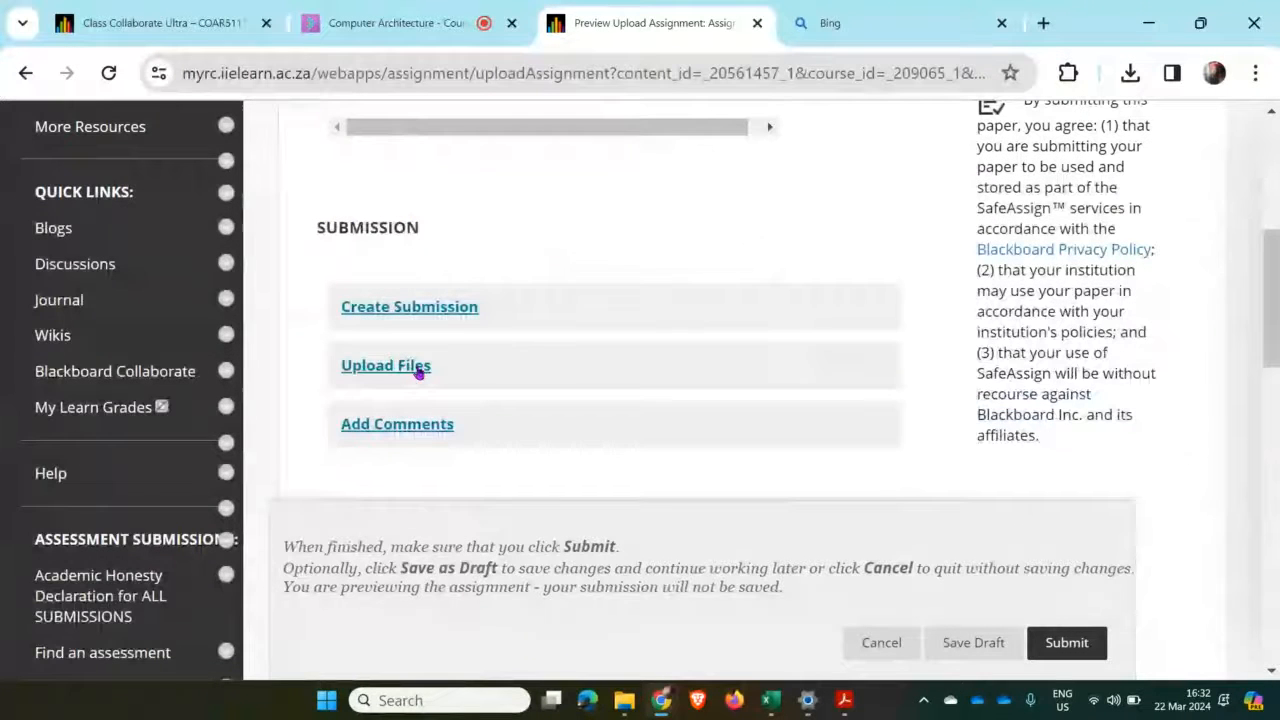
{"action": "left_click", "coordinate": [384, 364]}
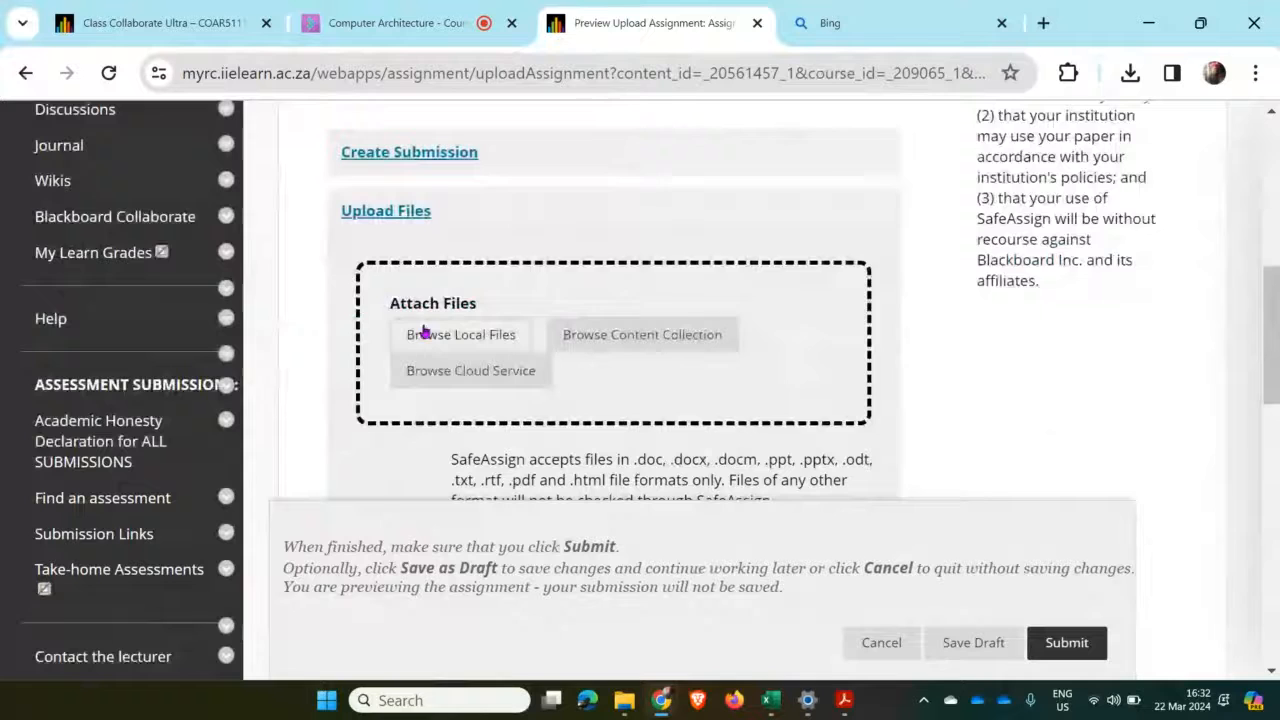
{"action": "left_click", "coordinate": [460, 334]}
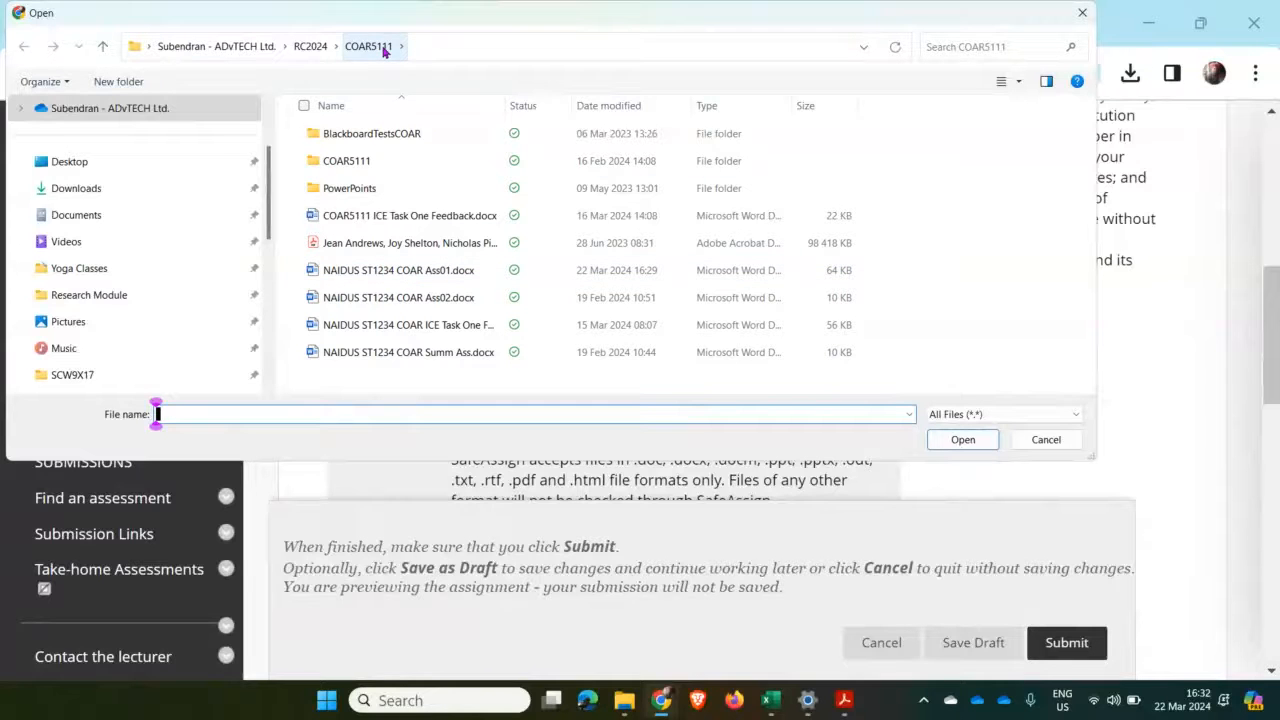
Step: Attach NAIDUS ST1234 COAR Ass01.docx to Assignment 1 from the Open dialog
{"action": "left_click", "coordinate": [400, 270]}
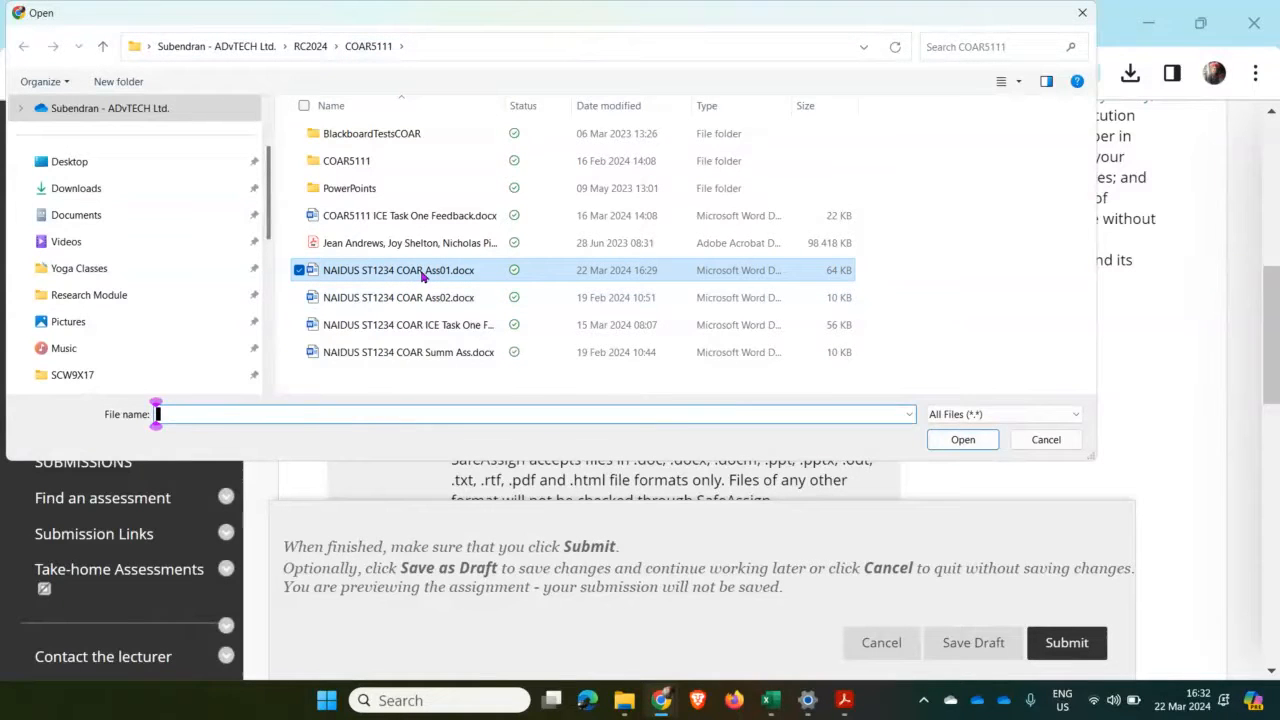
{"action": "left_click", "coordinate": [398, 270]}
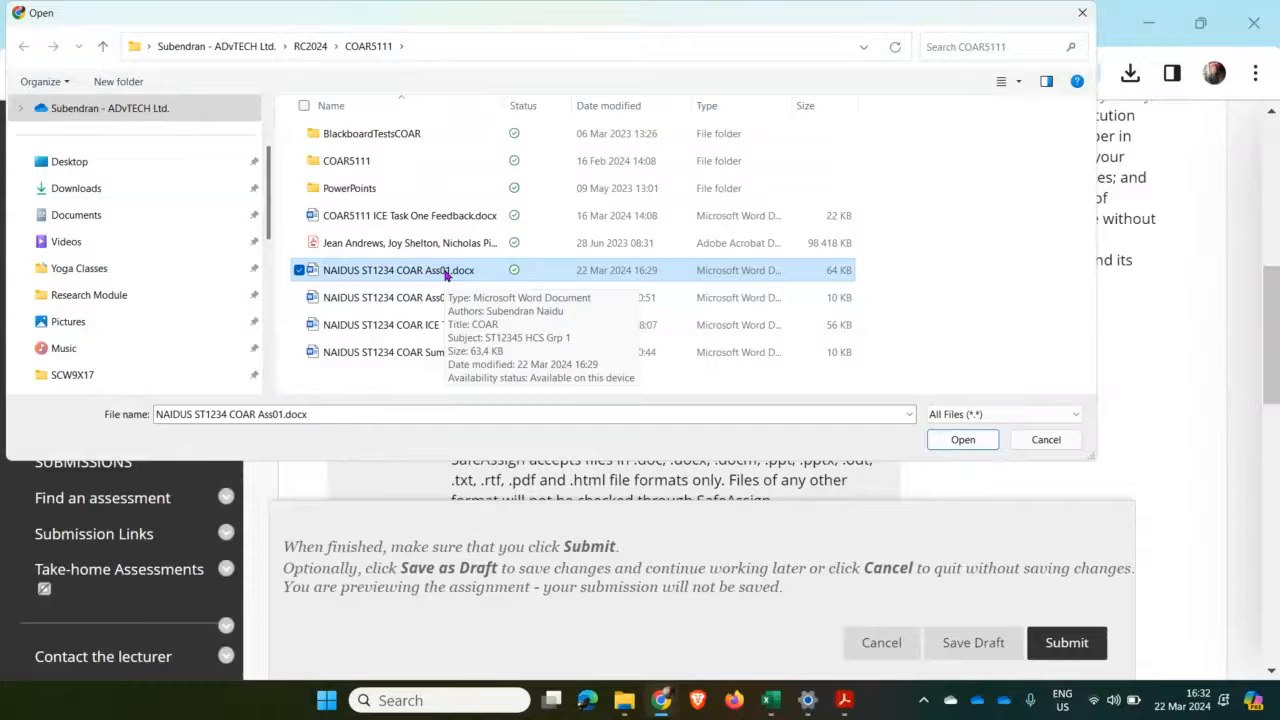
{"action": "left_click", "coordinate": [962, 440]}
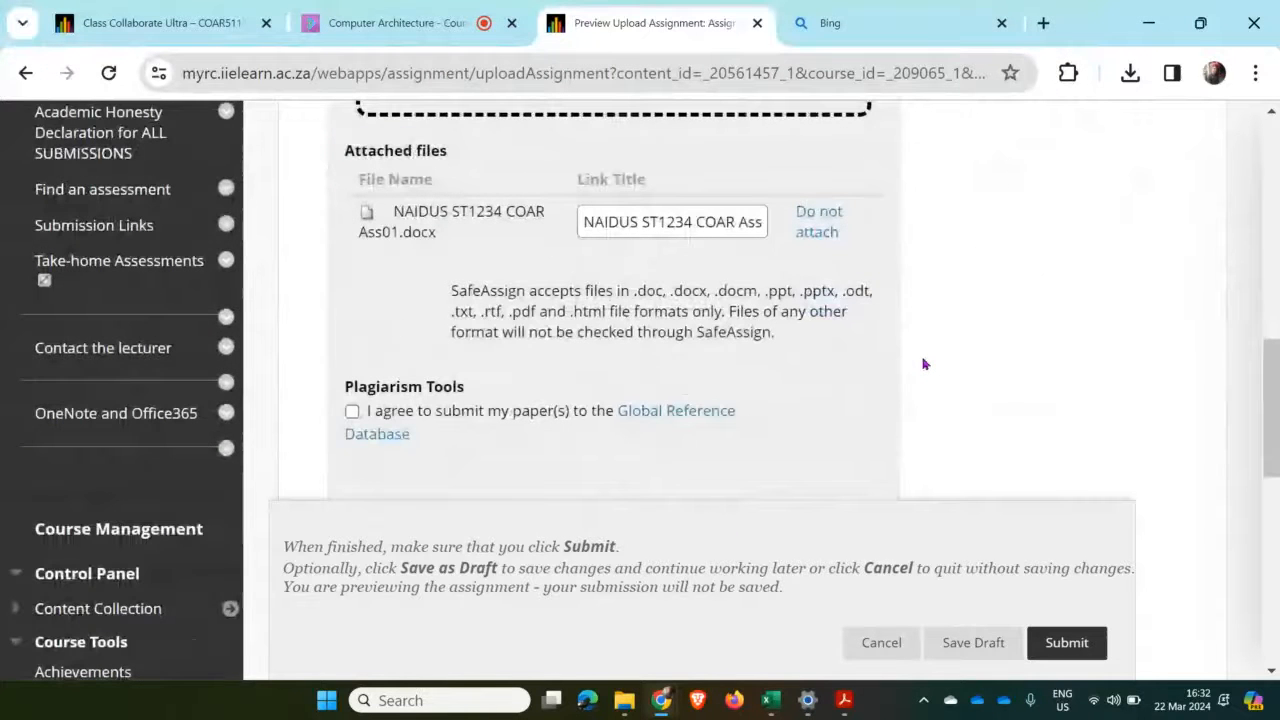
{"action": "mouse_move", "coordinate": [396, 410]}
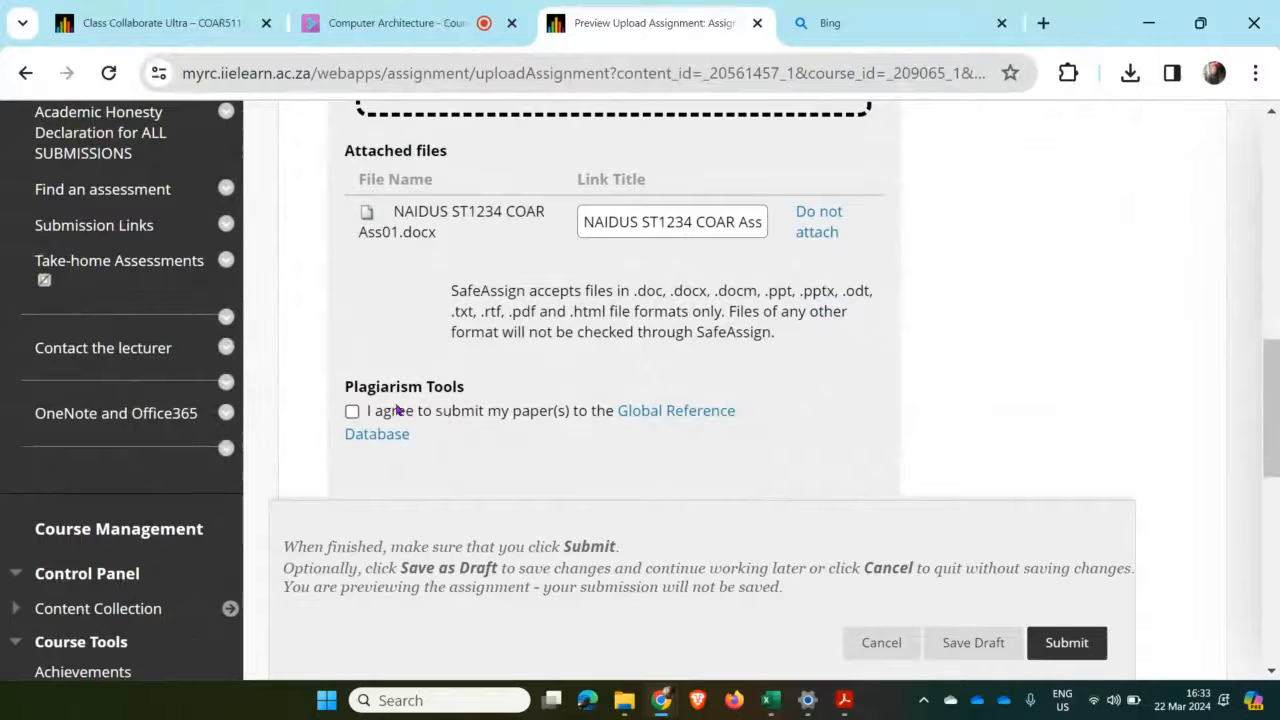
Step: Tick 'I agree to submit my paper(s) to the Global Reference Database' under Plagiarism Tools
{"action": "left_click", "coordinate": [352, 412]}
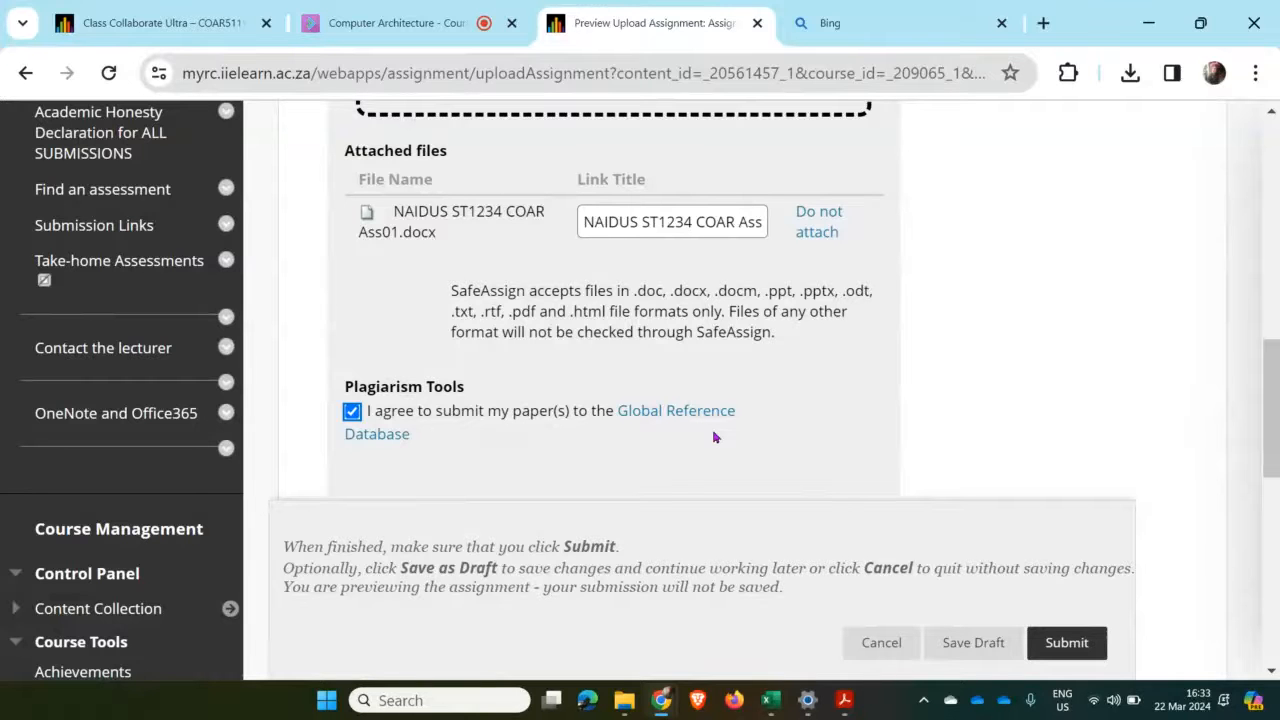
{"action": "scroll", "scroll_direction": "down", "scroll_amount": 3}
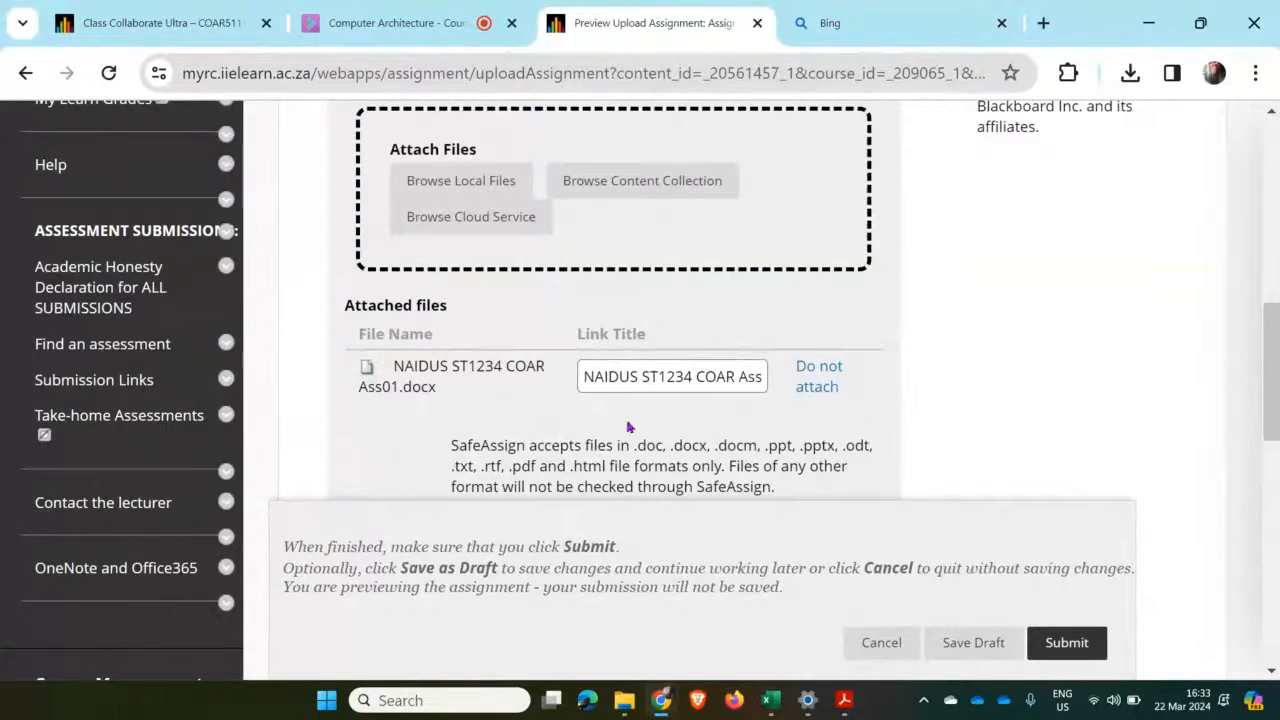
{"action": "scroll", "scroll_direction": "down", "scroll_amount": 3}
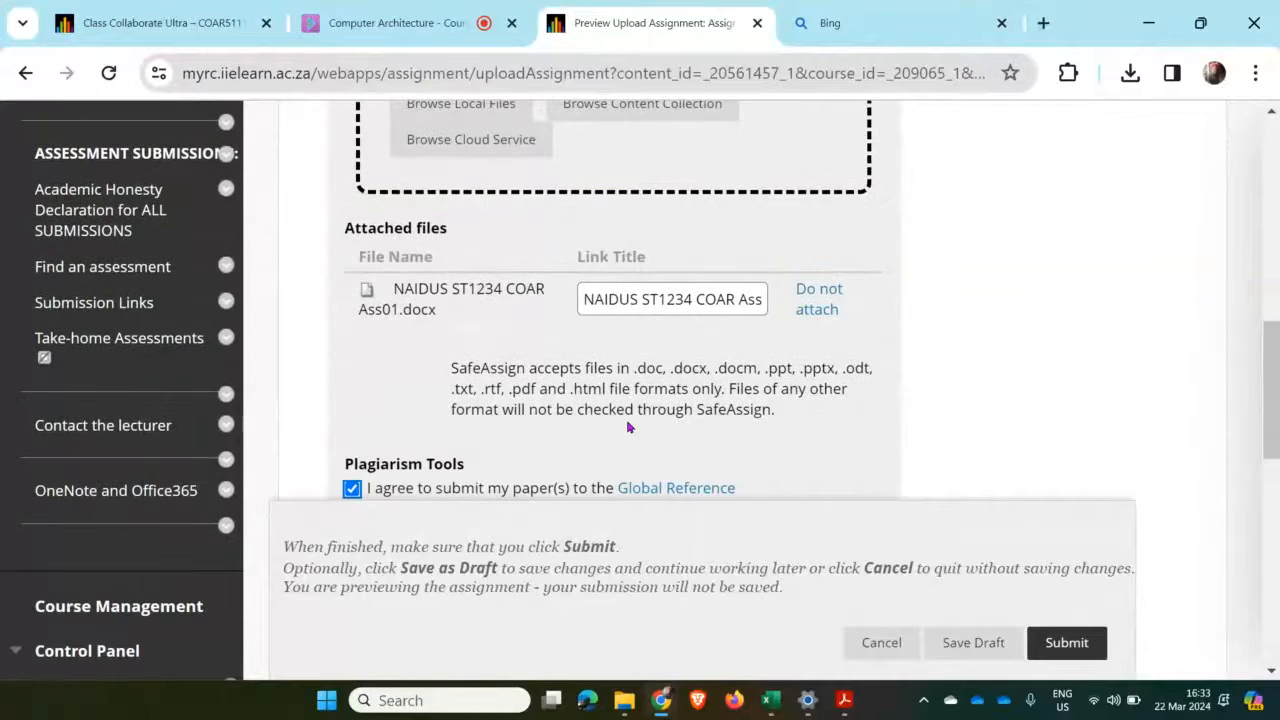
{"action": "scroll", "scroll_direction": "down", "scroll_amount": 3}
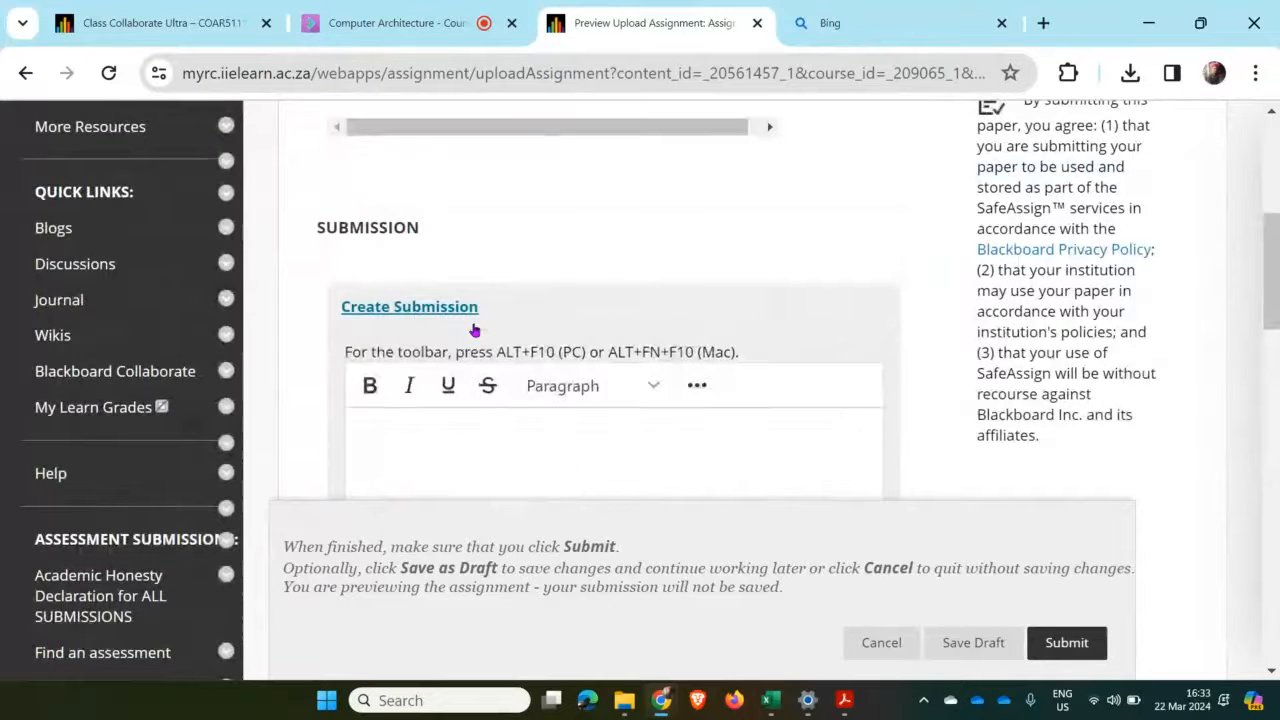
{"action": "scroll", "scroll_direction": "down", "scroll_amount": 3}
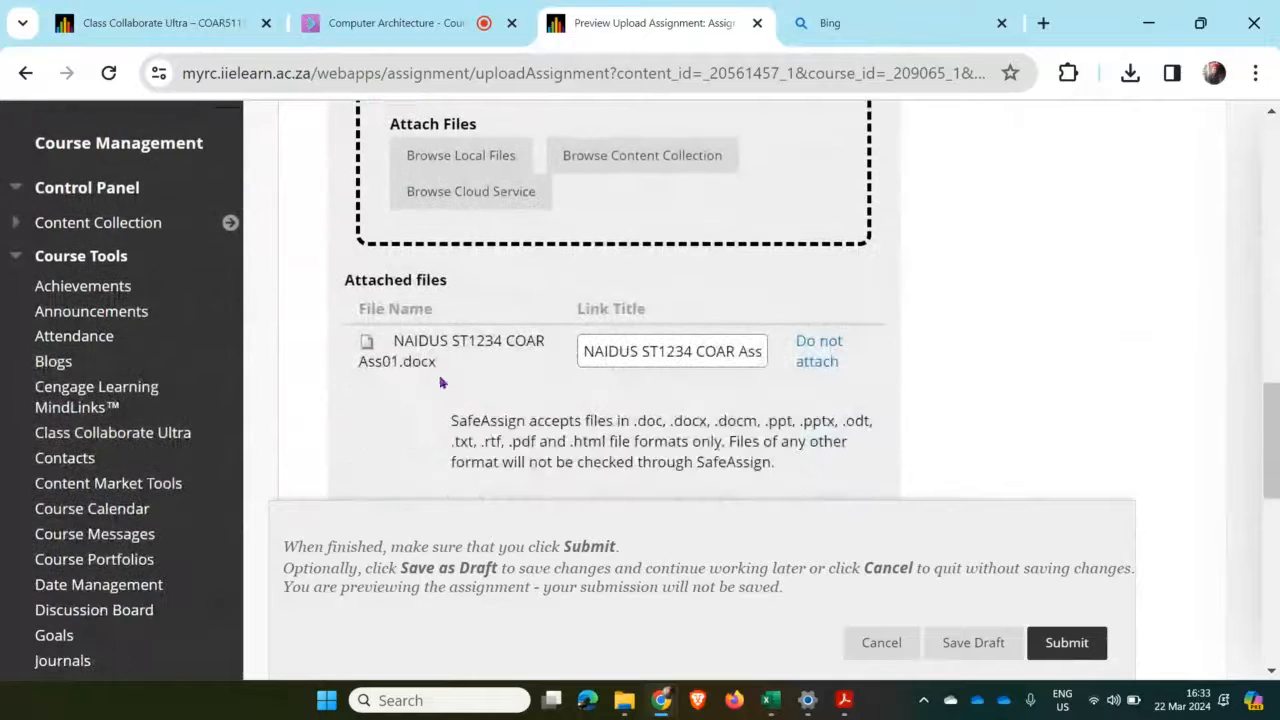
{"action": "scroll", "scroll_direction": "down", "scroll_amount": 3}
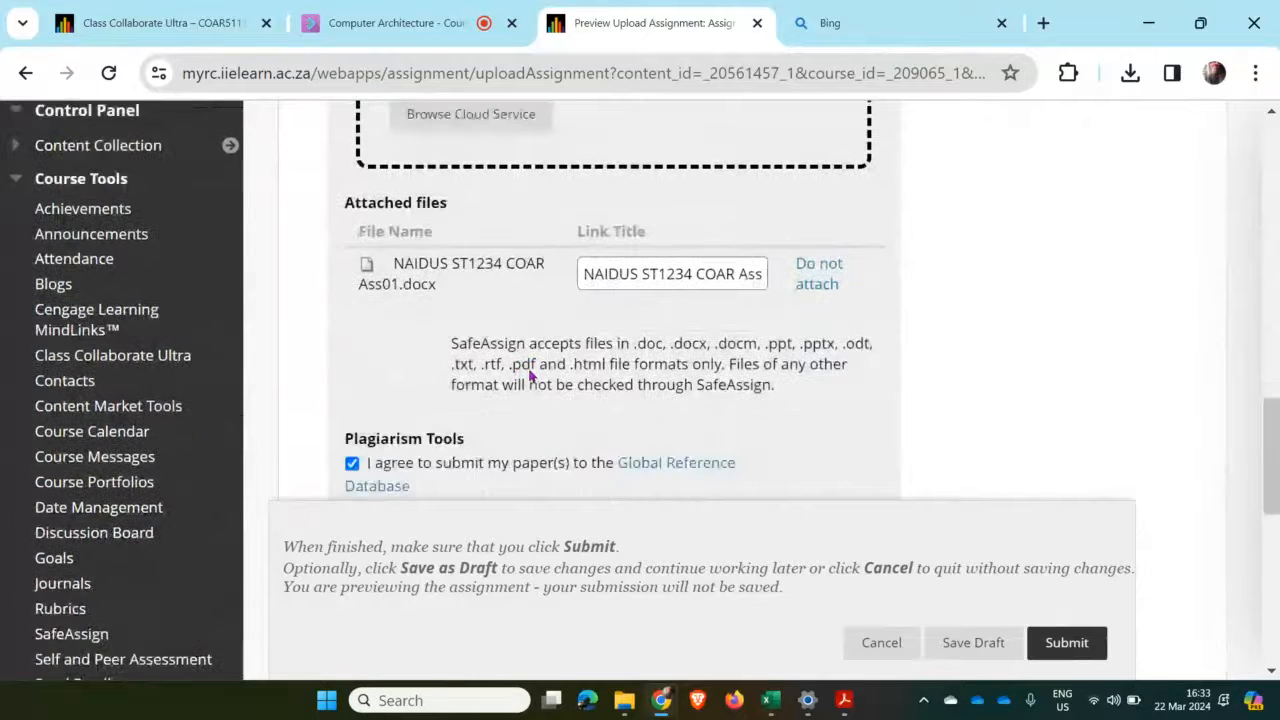
{"action": "mouse_move", "coordinate": [1068, 620]}
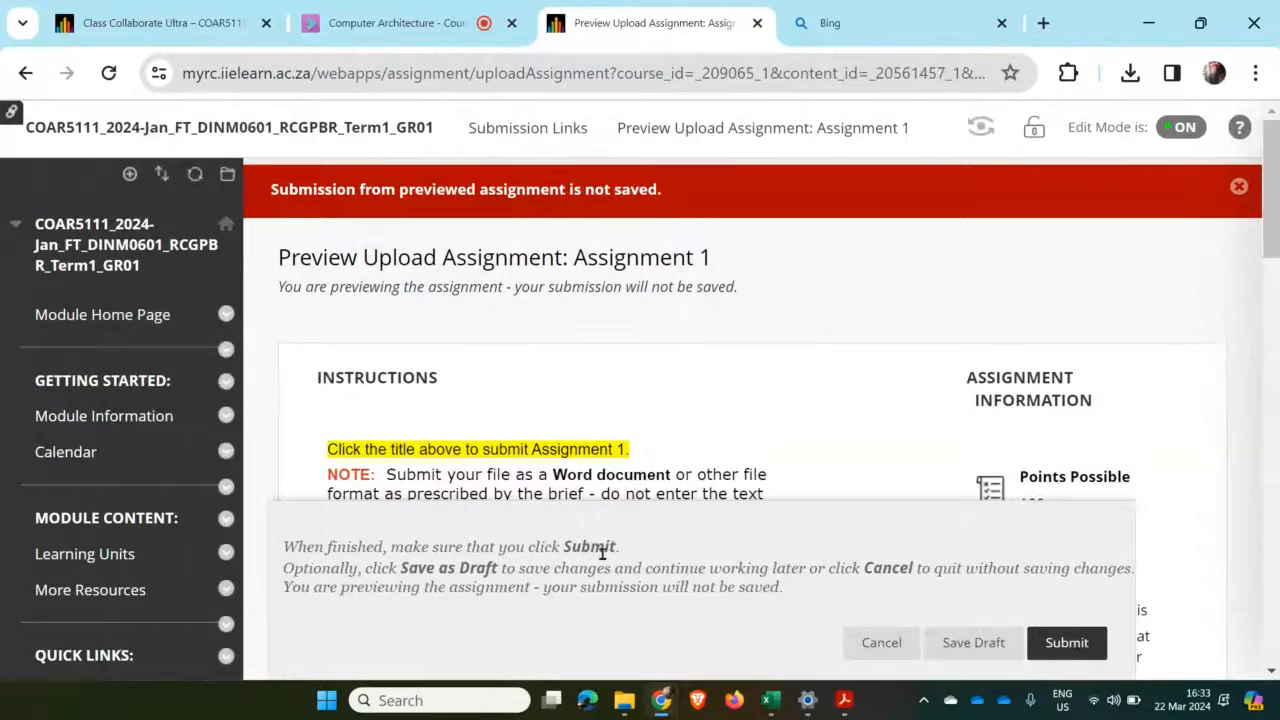
{"action": "mouse_move", "coordinate": [692, 454]}
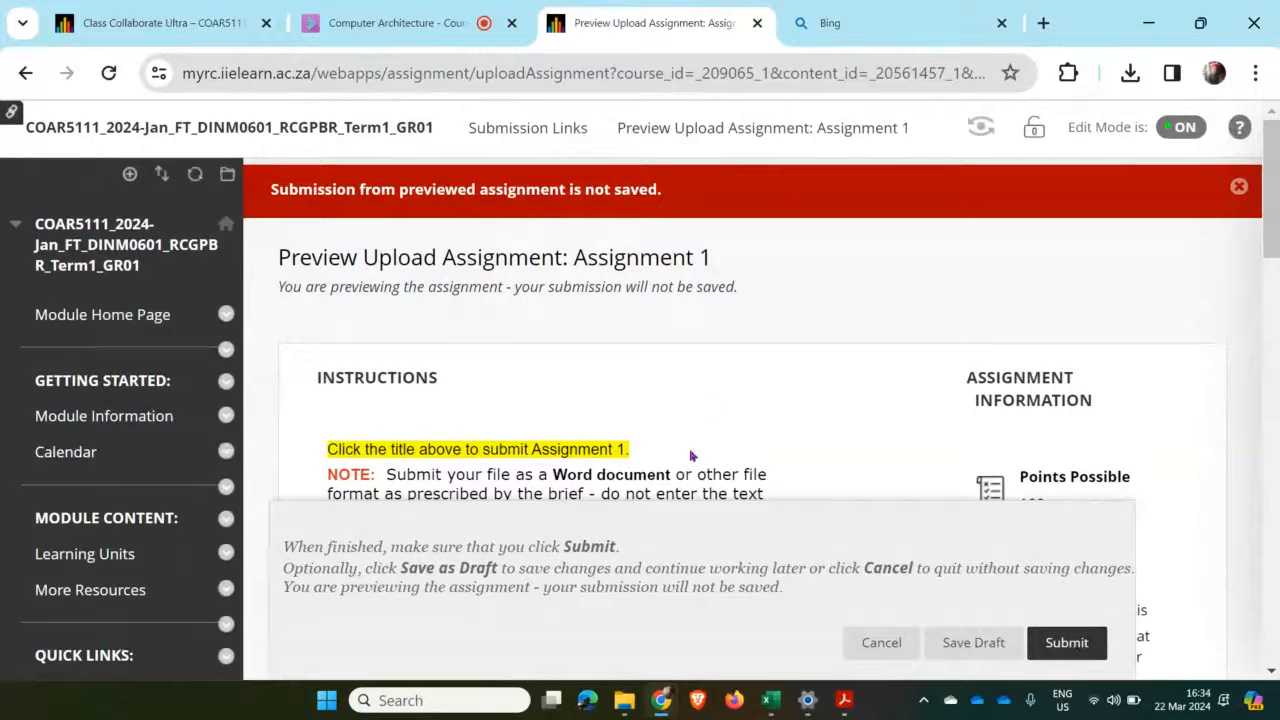
Step: Scroll through the reloaded Assignment 1 page showing the 'previewed submission not saved' banner
{"action": "scroll", "scroll_direction": "down", "scroll_amount": 3}
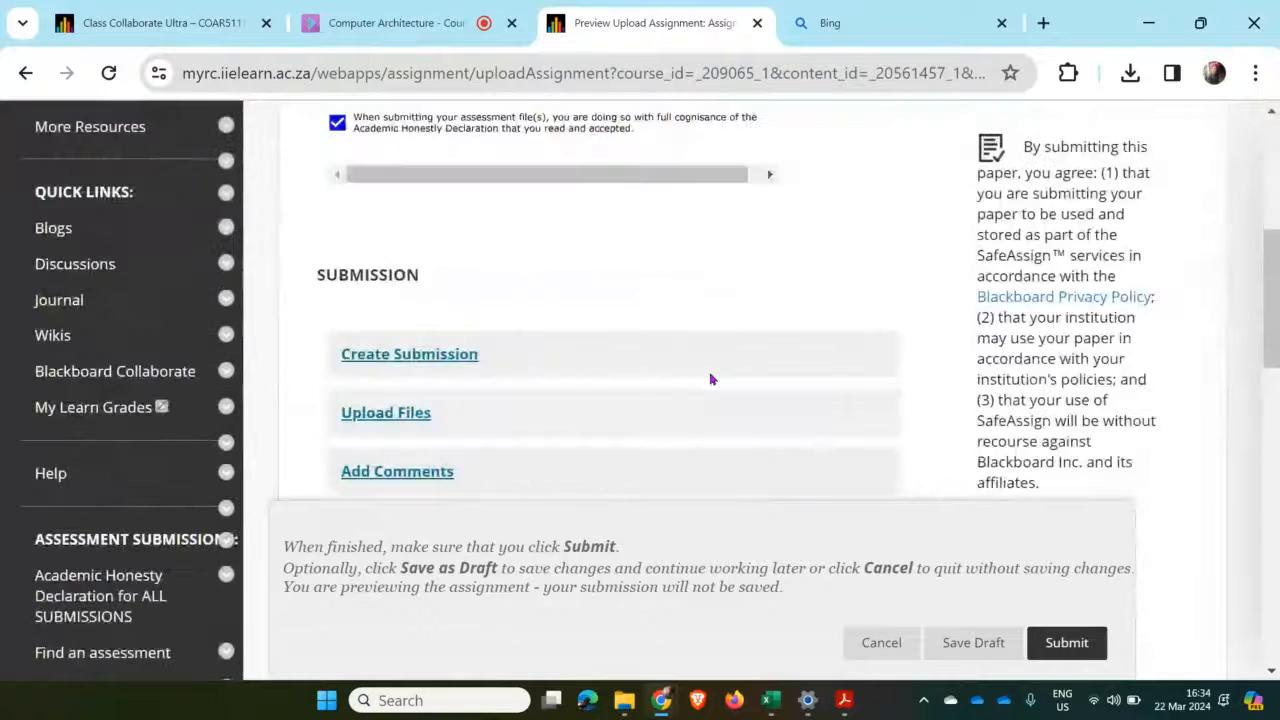
{"action": "scroll", "scroll_direction": "down", "scroll_amount": 3}
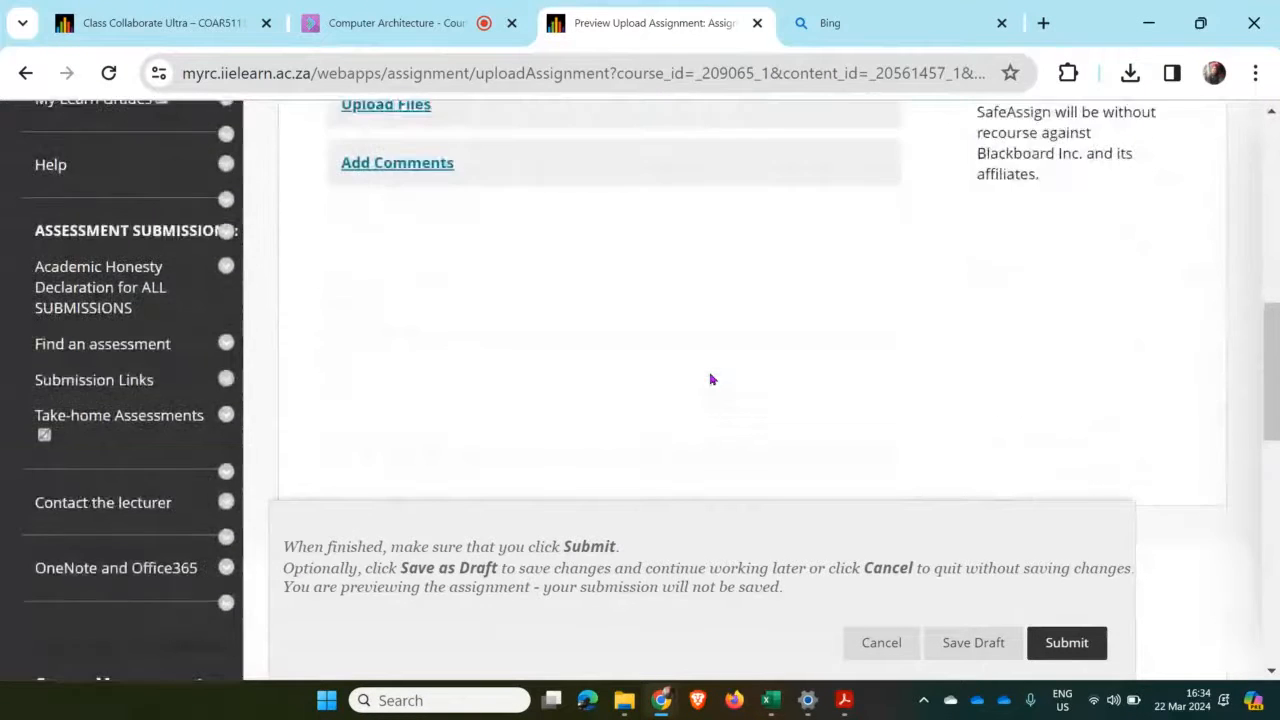
{"action": "scroll", "scroll_direction": "down", "scroll_amount": 3}
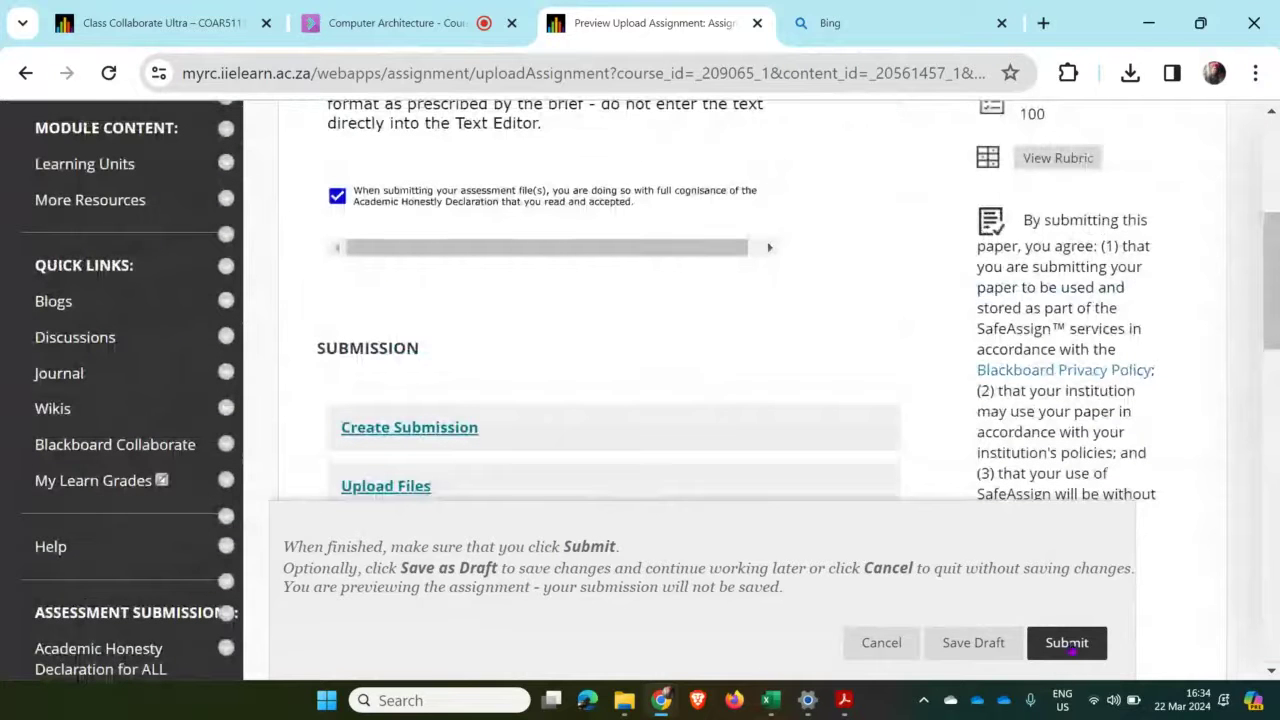
Step: Submit Assignment 1 again, raising the blank-assignment warning with OK and Cancel
{"action": "left_click", "coordinate": [1068, 644]}
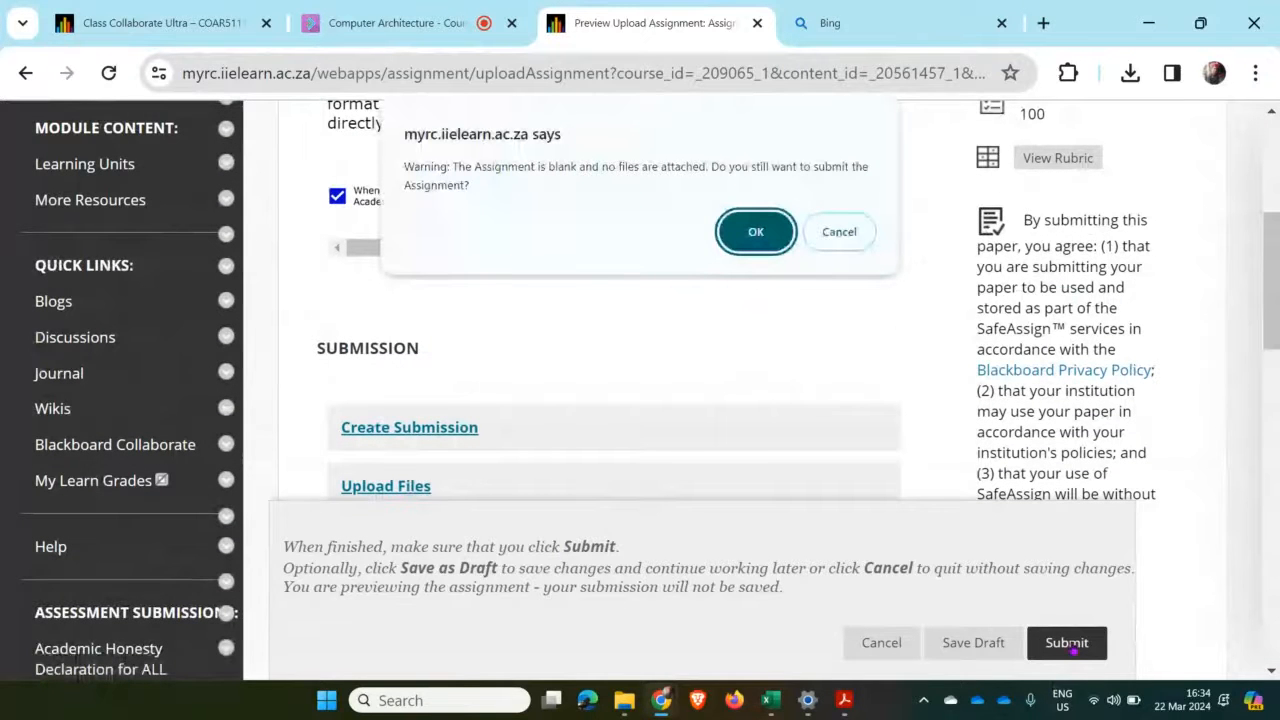
{"action": "mouse_move", "coordinate": [832, 414]}
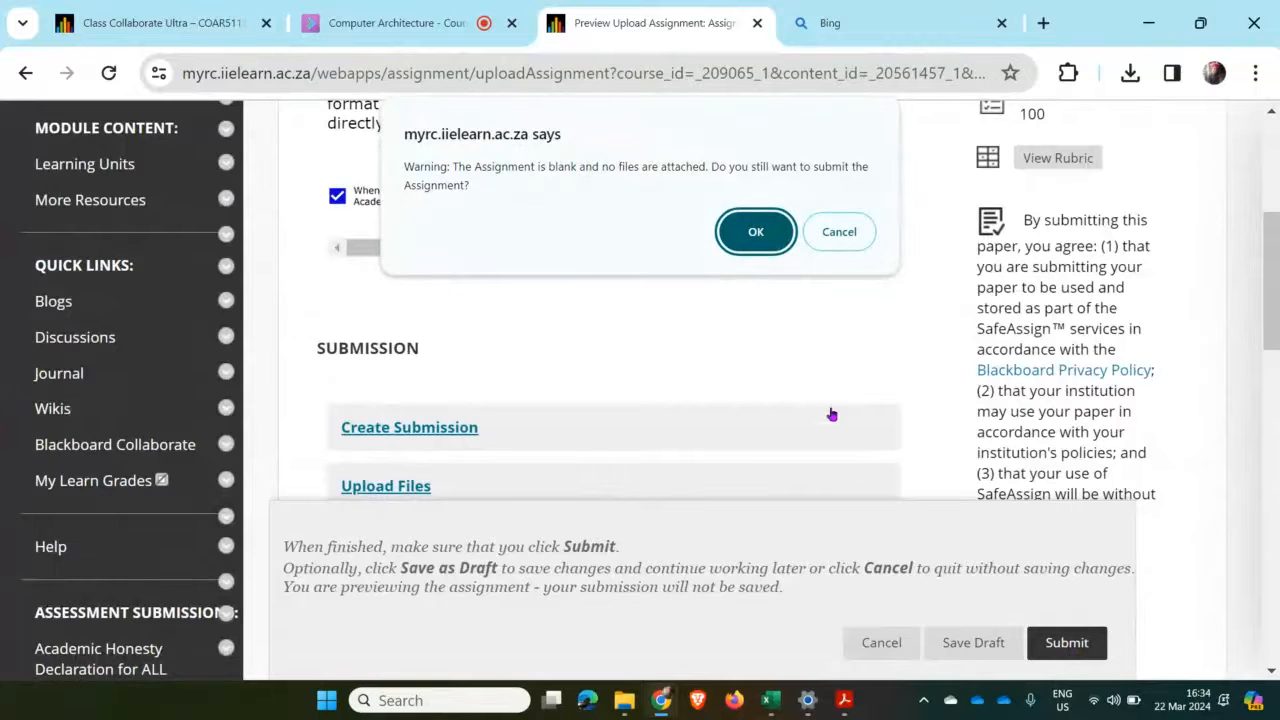
{"action": "mouse_move", "coordinate": [850, 258]}
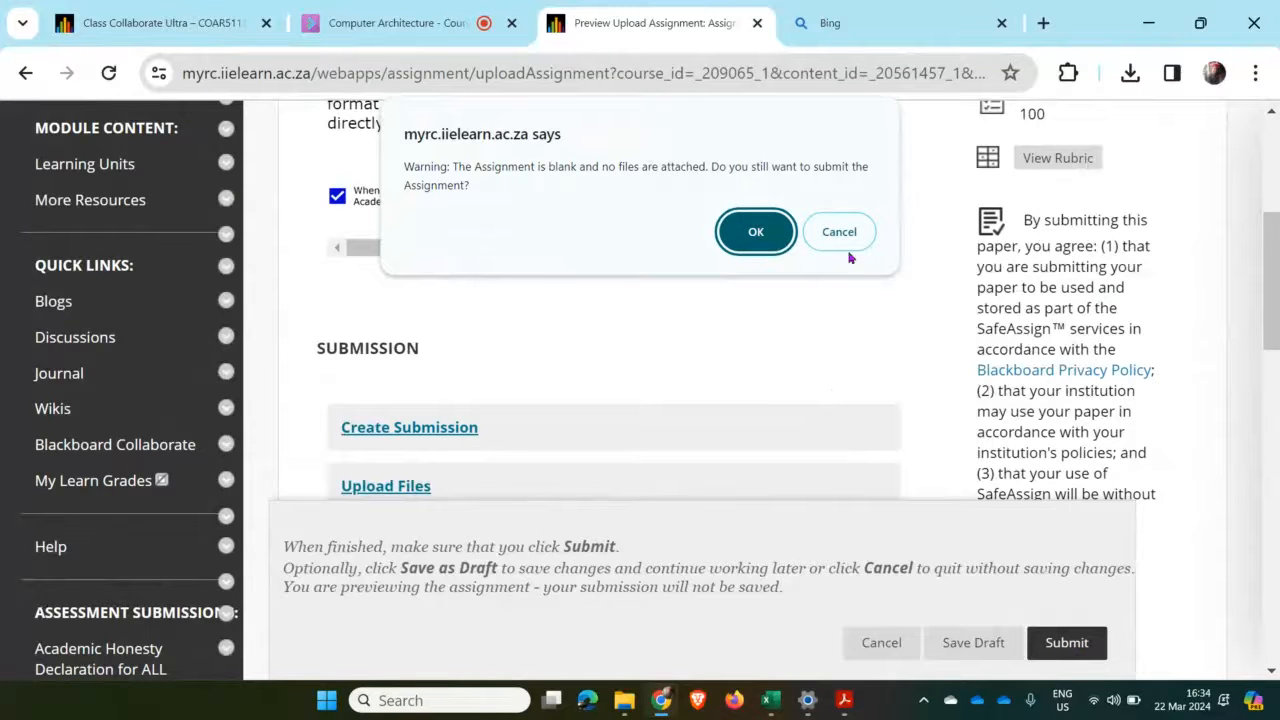